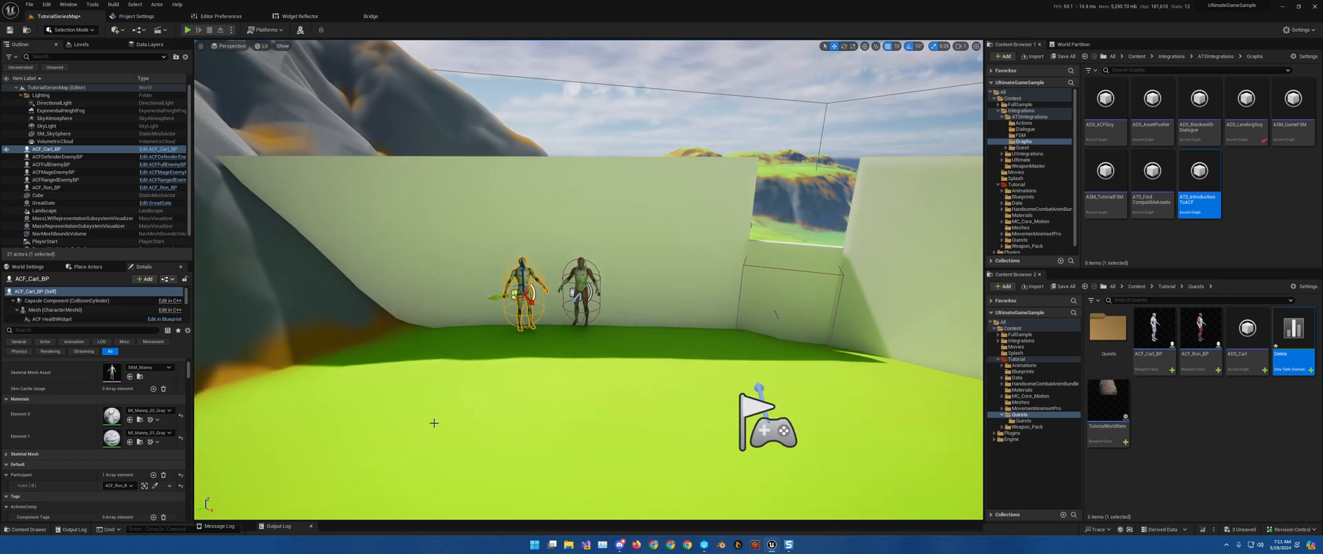
{"action": "mouse_move", "coordinate": [505, 381]}
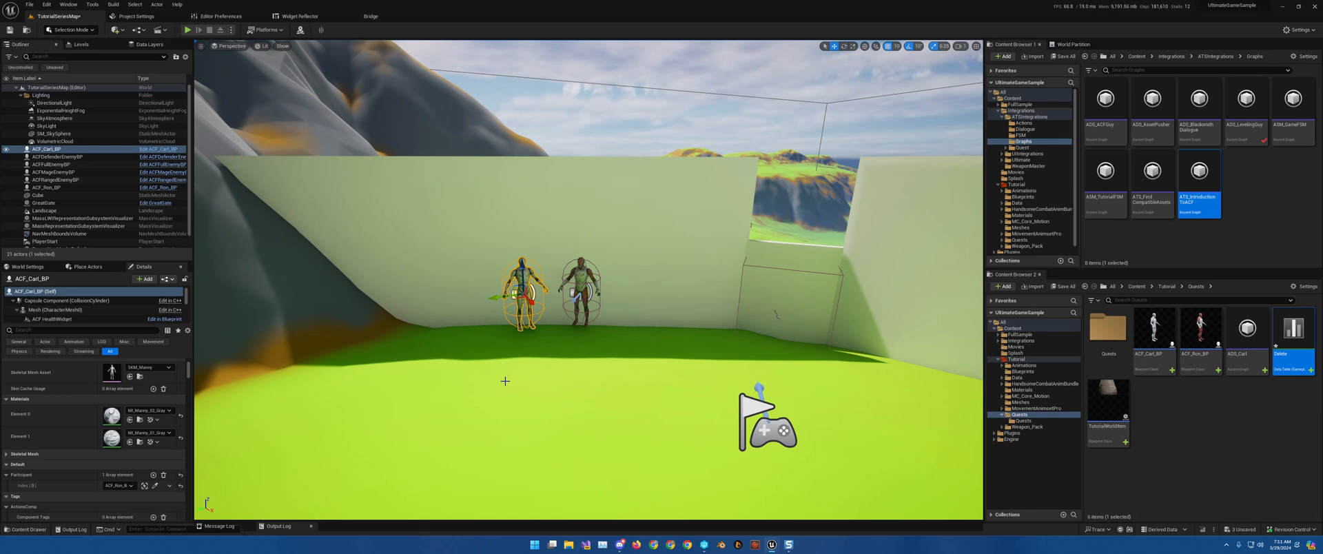
{"action": "mouse_move", "coordinate": [569, 384]}
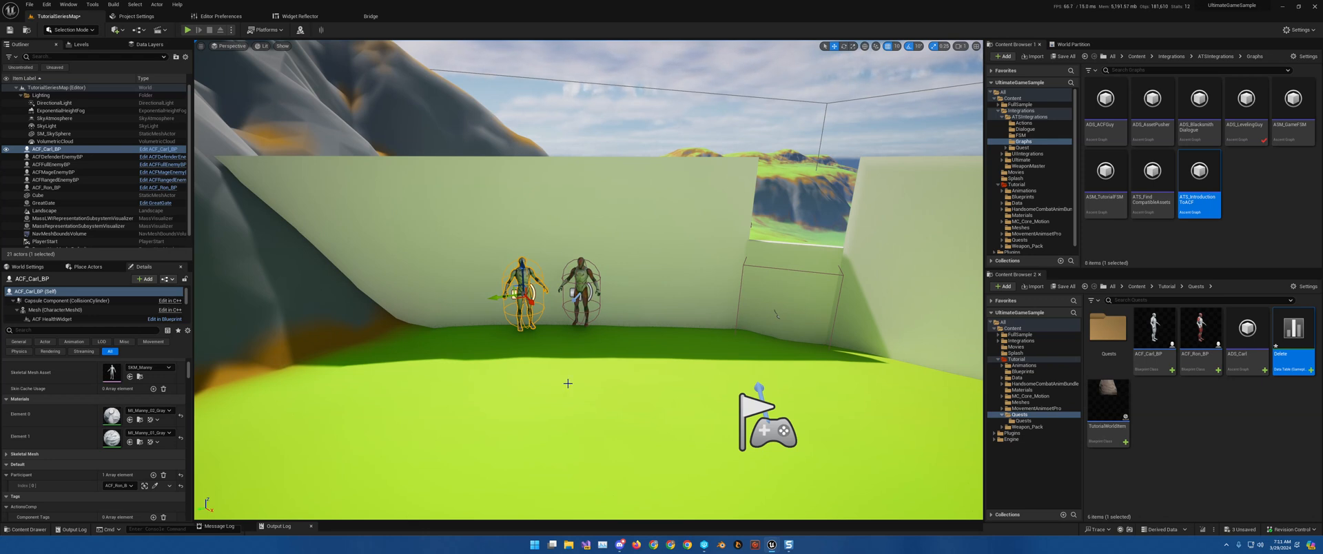
{"action": "mouse_move", "coordinate": [583, 385]}
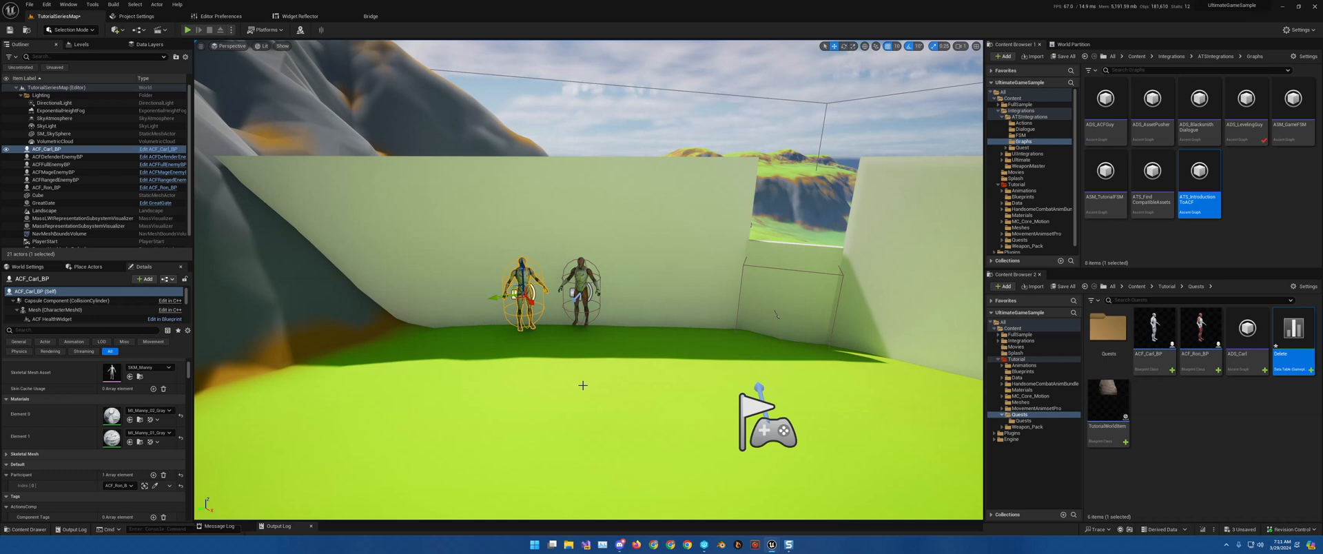
{"action": "mouse_move", "coordinate": [780, 295]}
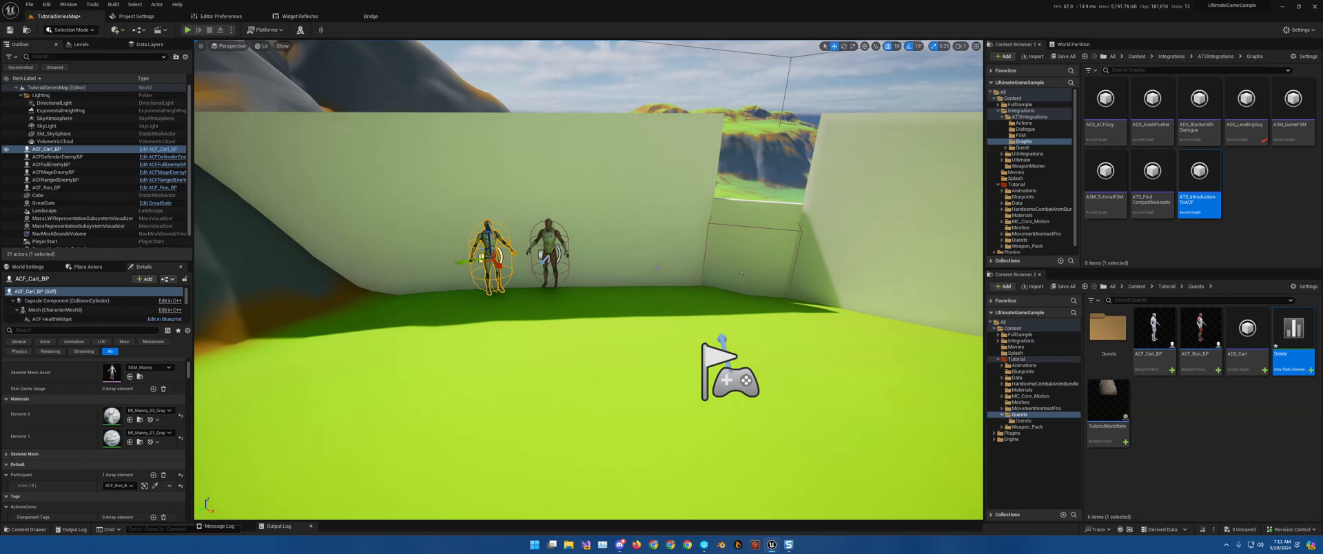
{"action": "mouse_move", "coordinate": [639, 262]}
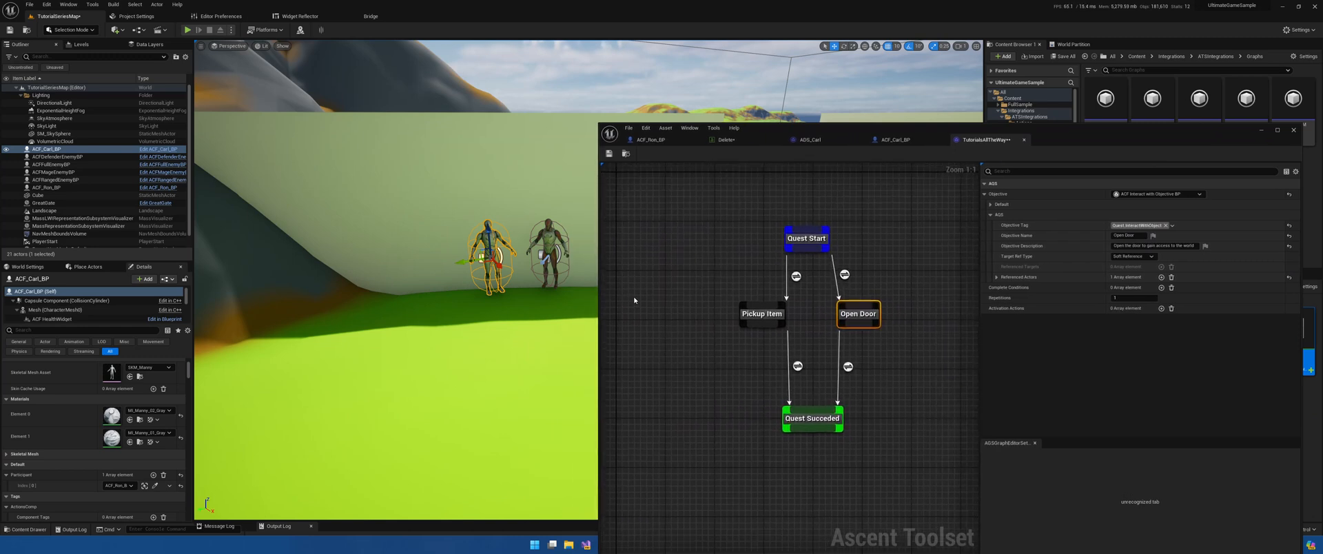
{"action": "mouse_move", "coordinate": [925, 179]}
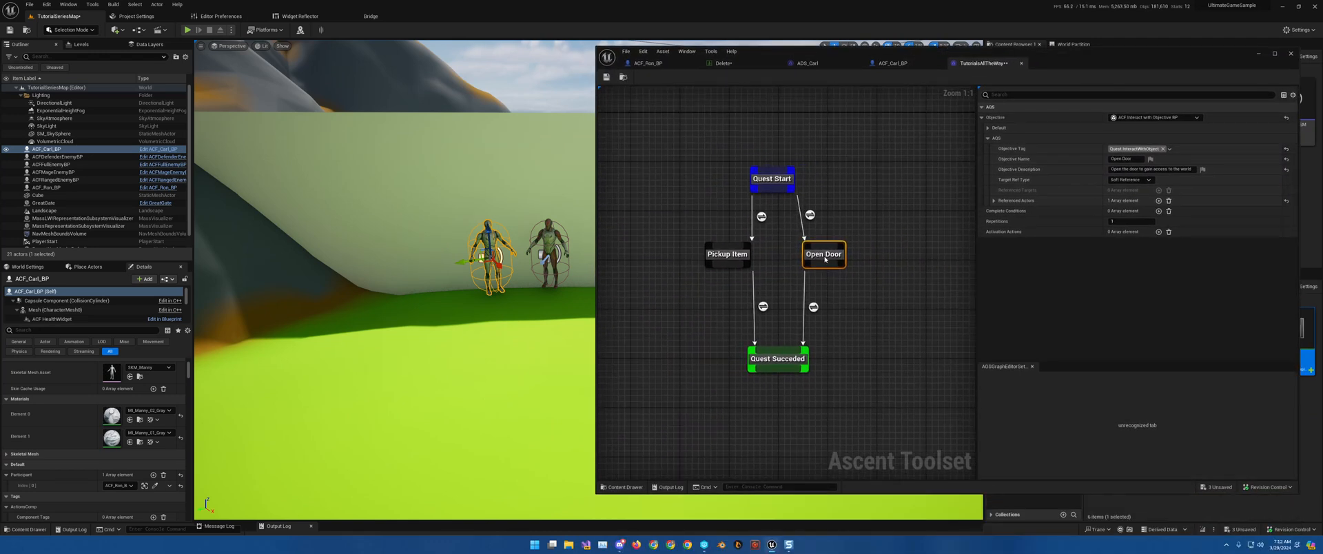
Step: Move Open Door lower and add an objective node of class ACF Talk To Objective BP
{"action": "left_click_drag", "start_coordinate": [823, 254], "coordinate": [835, 316]}
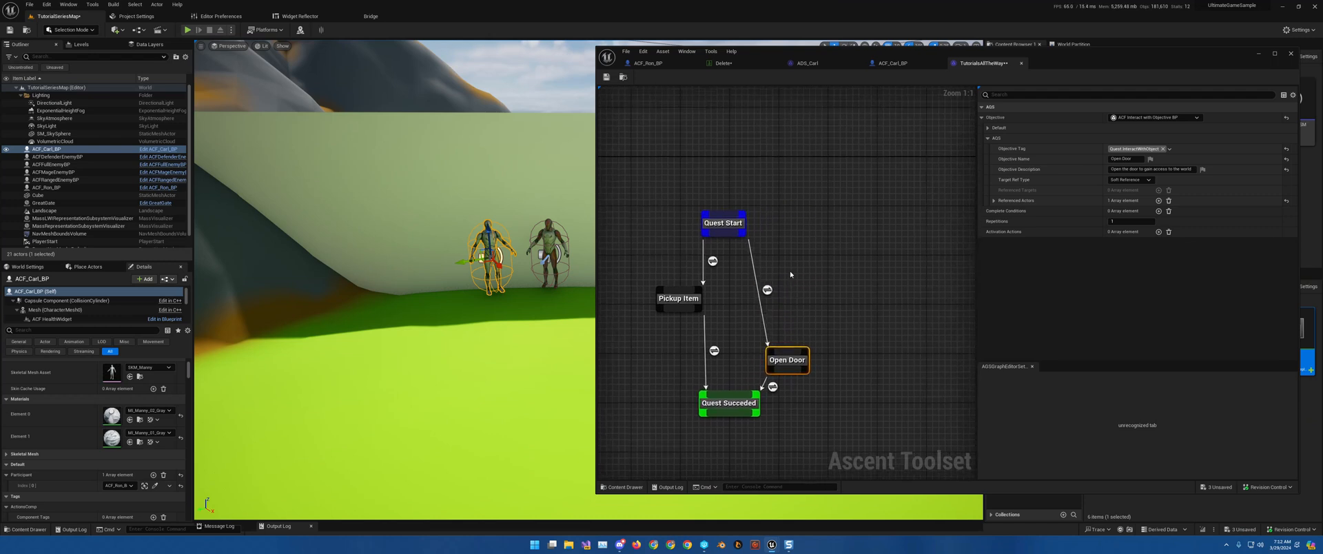
{"action": "right_click", "coordinate": [794, 275]}
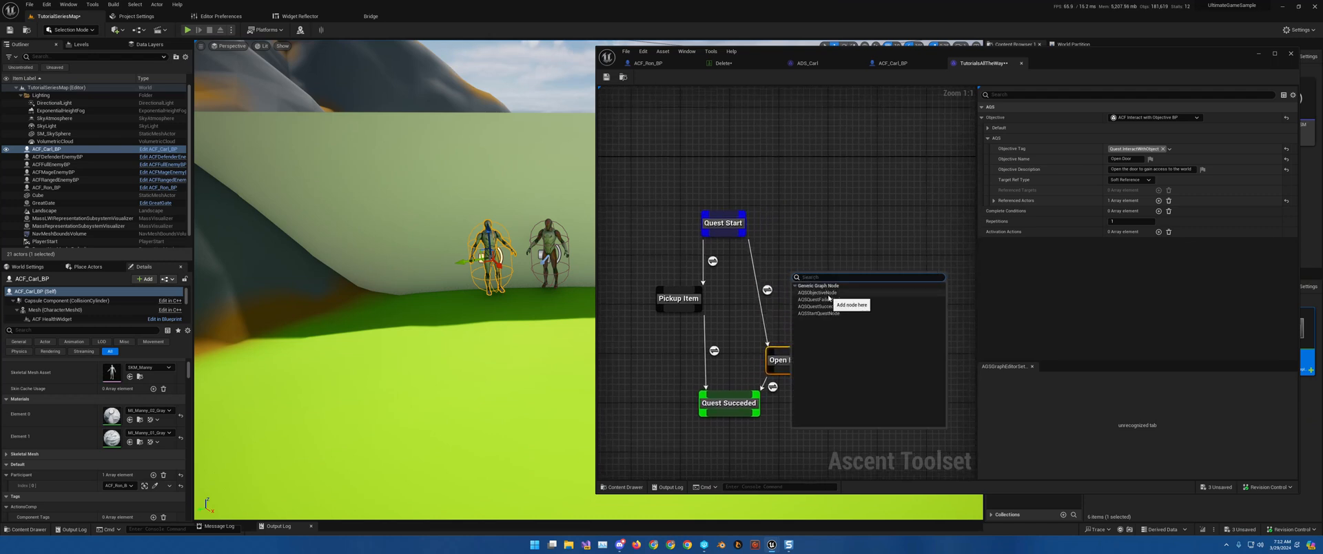
{"action": "left_click", "coordinate": [815, 293]}
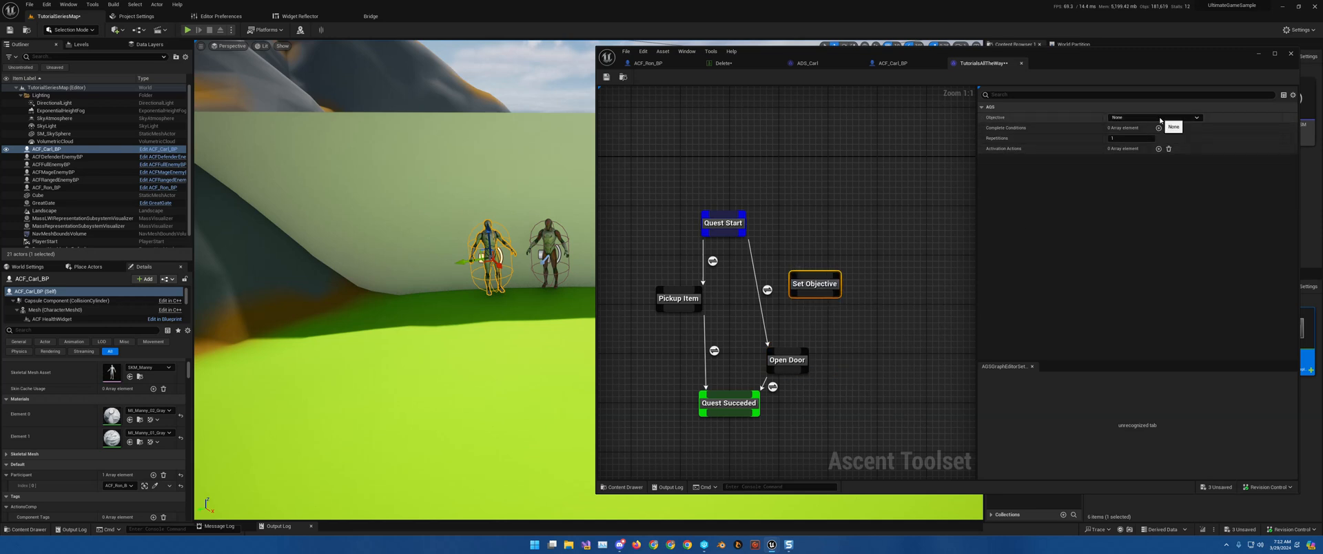
{"action": "left_click", "coordinate": [1154, 117]}
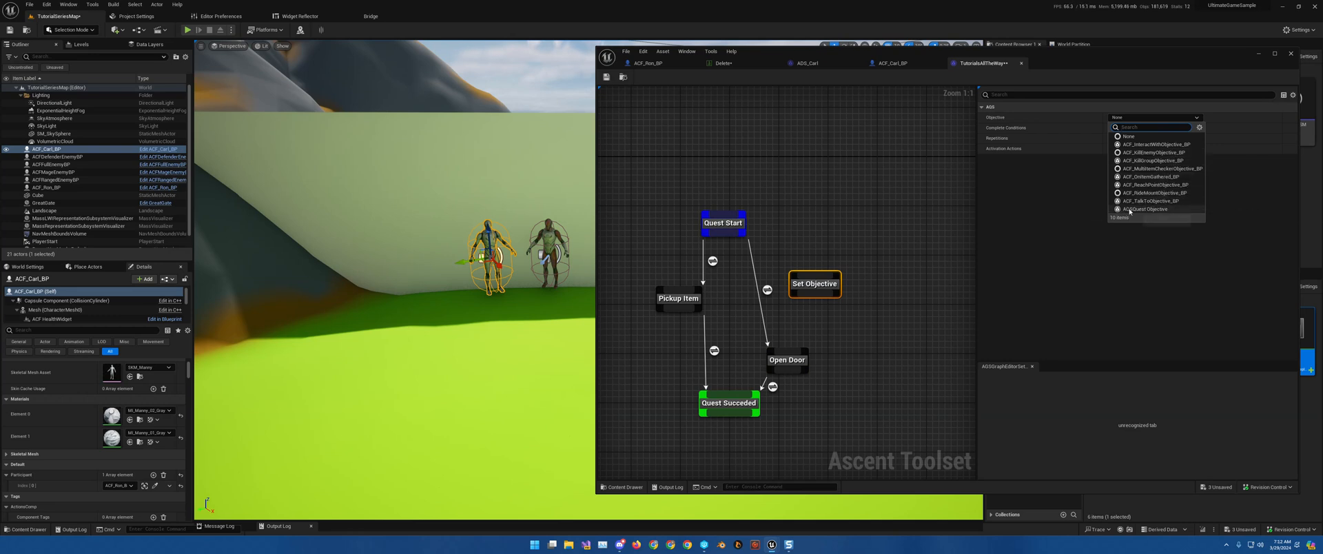
{"action": "left_click", "coordinate": [1141, 201]}
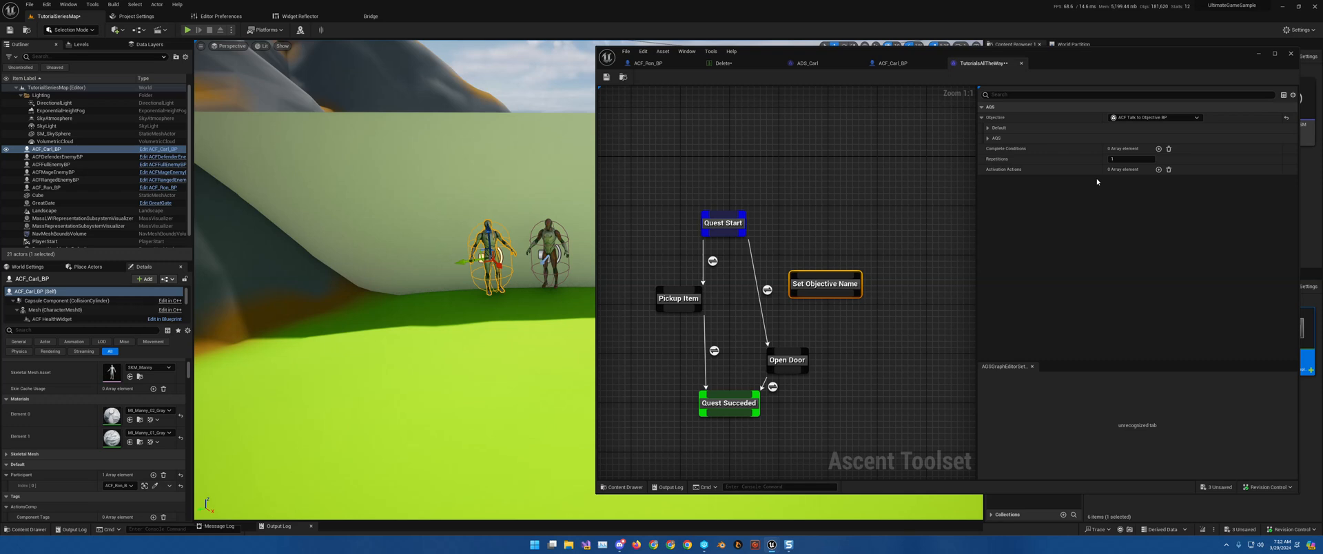
{"action": "left_click", "coordinate": [988, 138]}
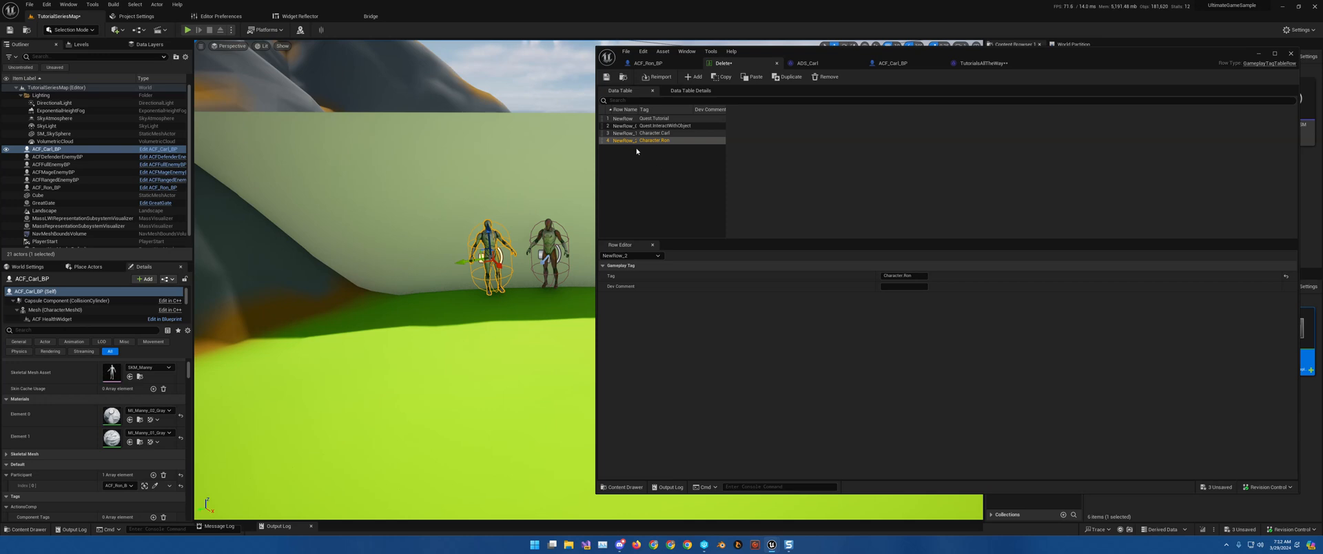
{"action": "mouse_move", "coordinate": [623, 109]}
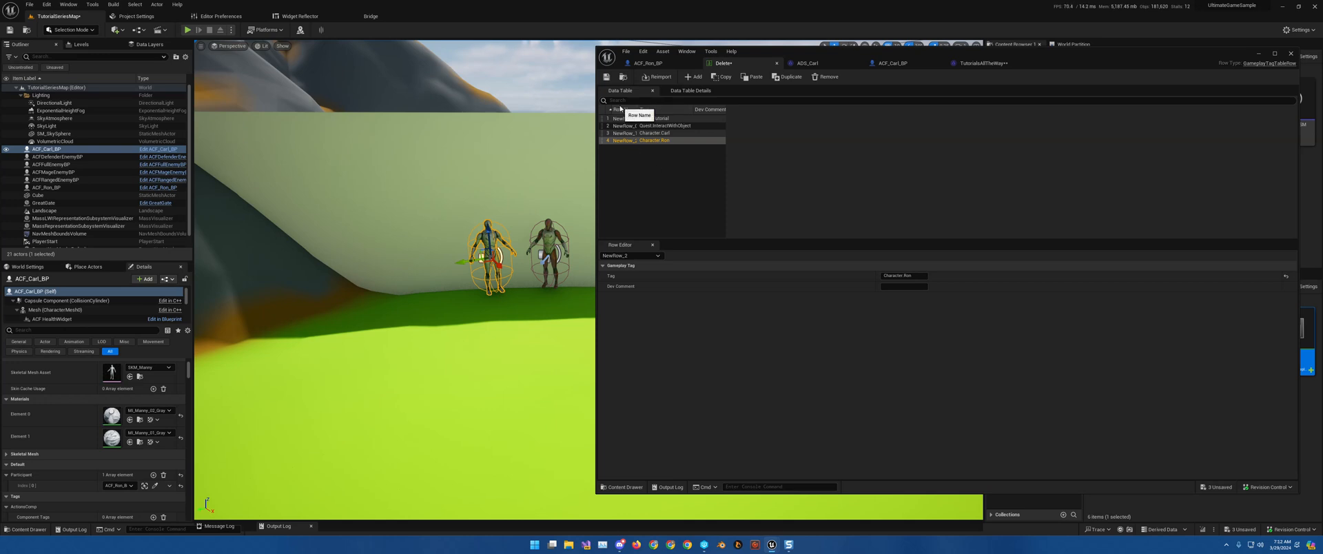
Step: Add a Quest.TalkToCarl row to the gameplay tag table and go back to the quest graph
{"action": "left_click", "coordinate": [696, 76]}
{"action": "type", "text": "Quest.TalkToCarl"}
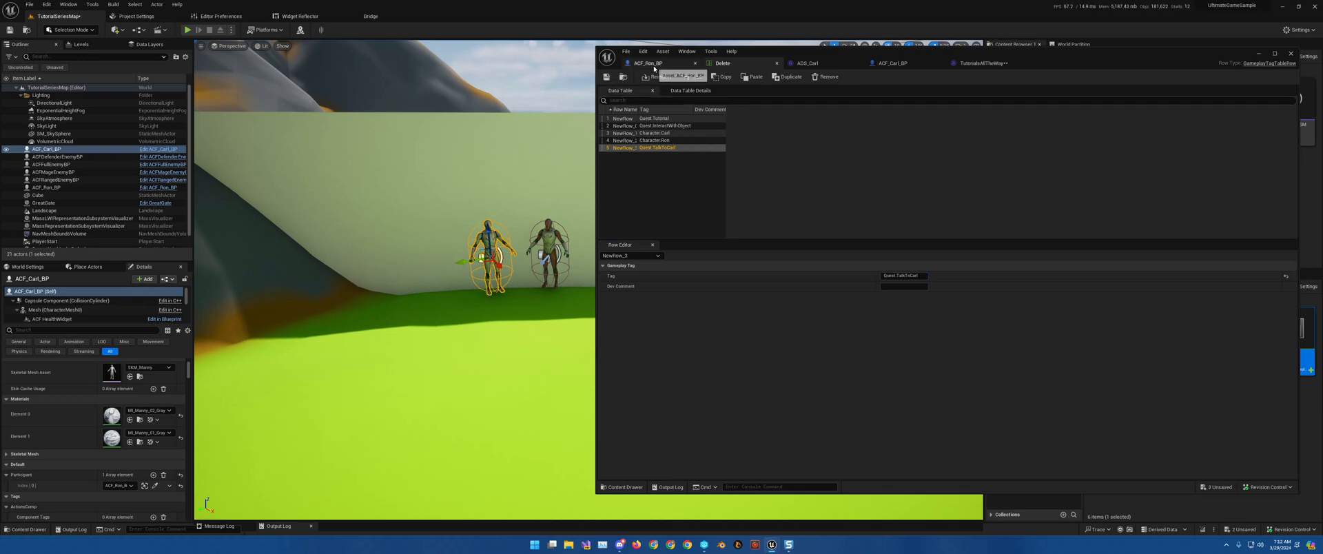
{"action": "left_click", "coordinate": [903, 62]}
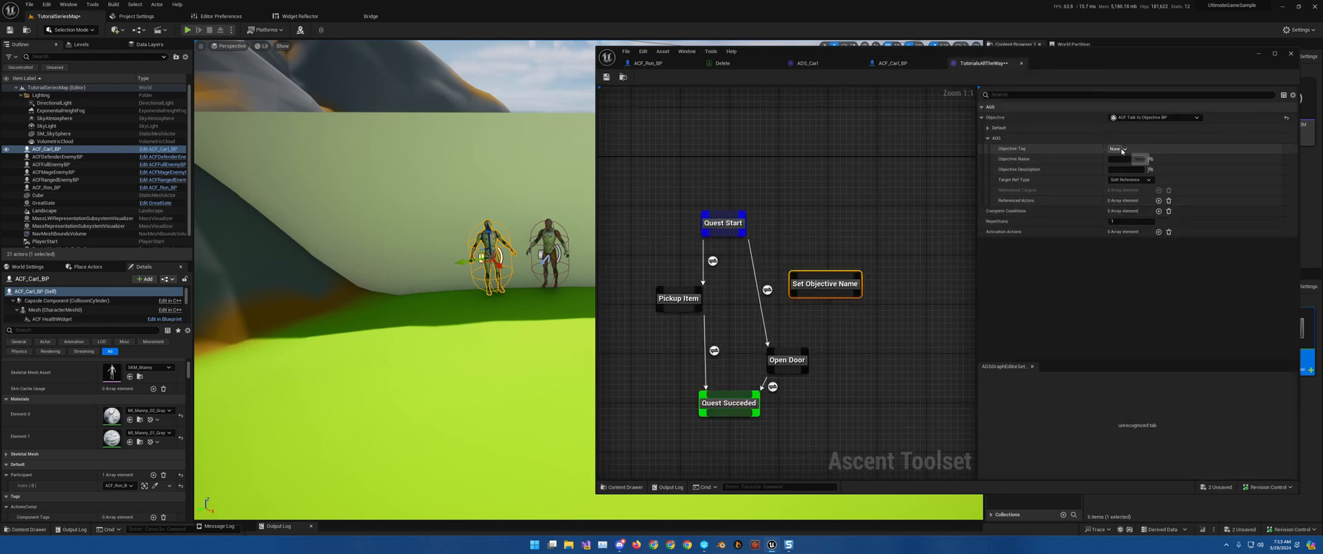
Step: Tag the objective Quest.TalkToCarl, name it Talk to Carl, and describe it as 'Find Carl'
{"action": "left_click", "coordinate": [1123, 149]}
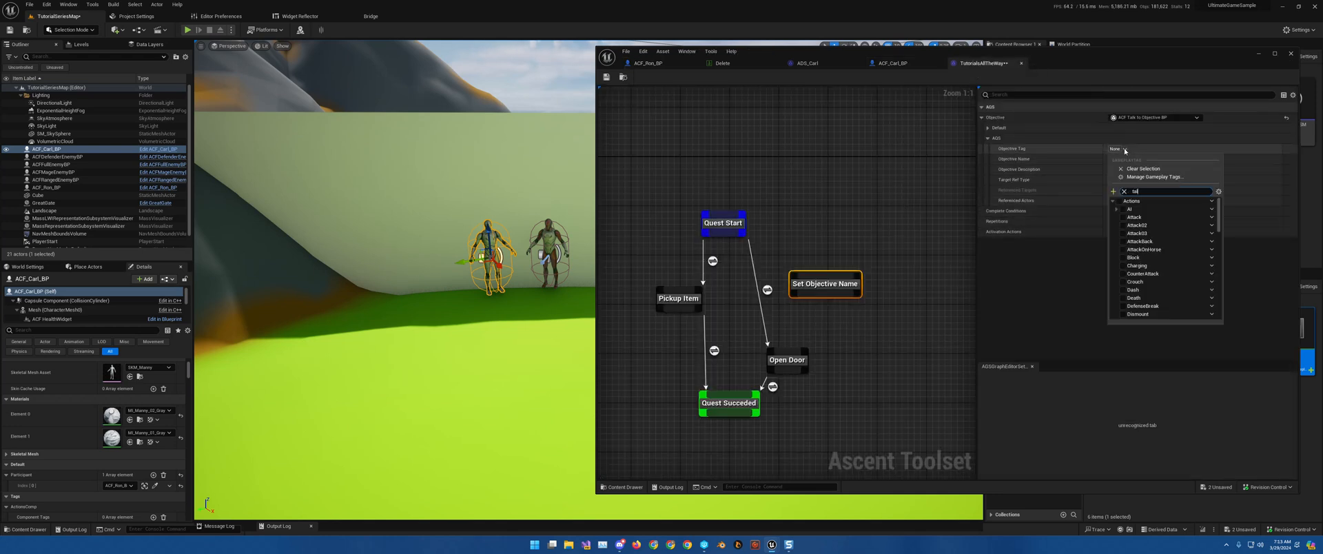
{"action": "type", "text": "talk"}
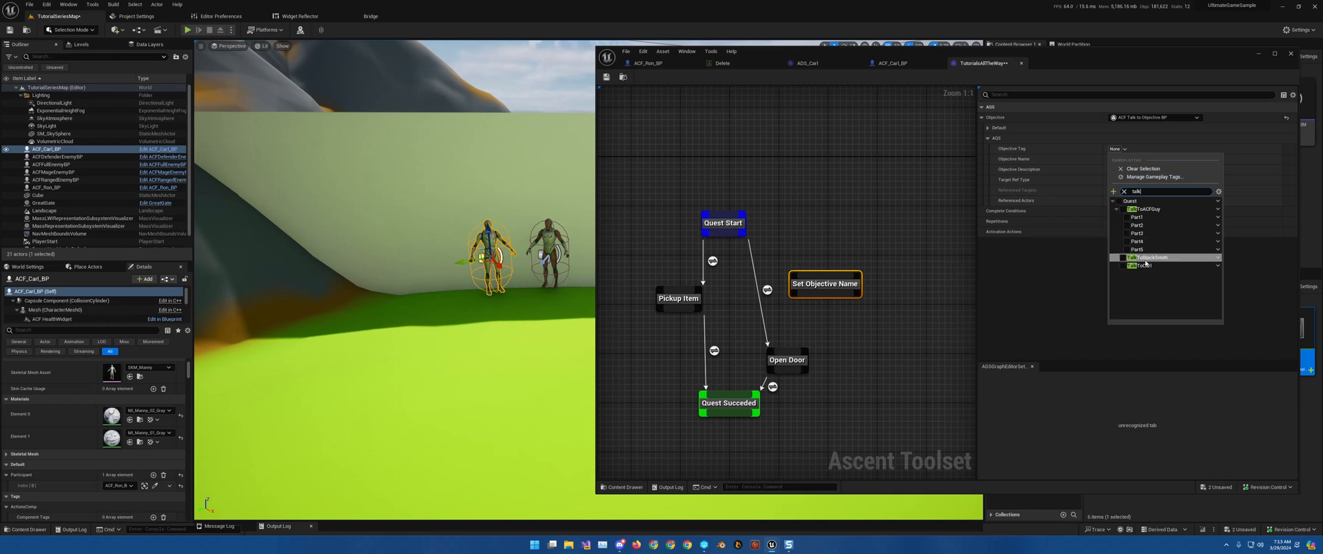
{"action": "left_click", "coordinate": [1148, 266]}
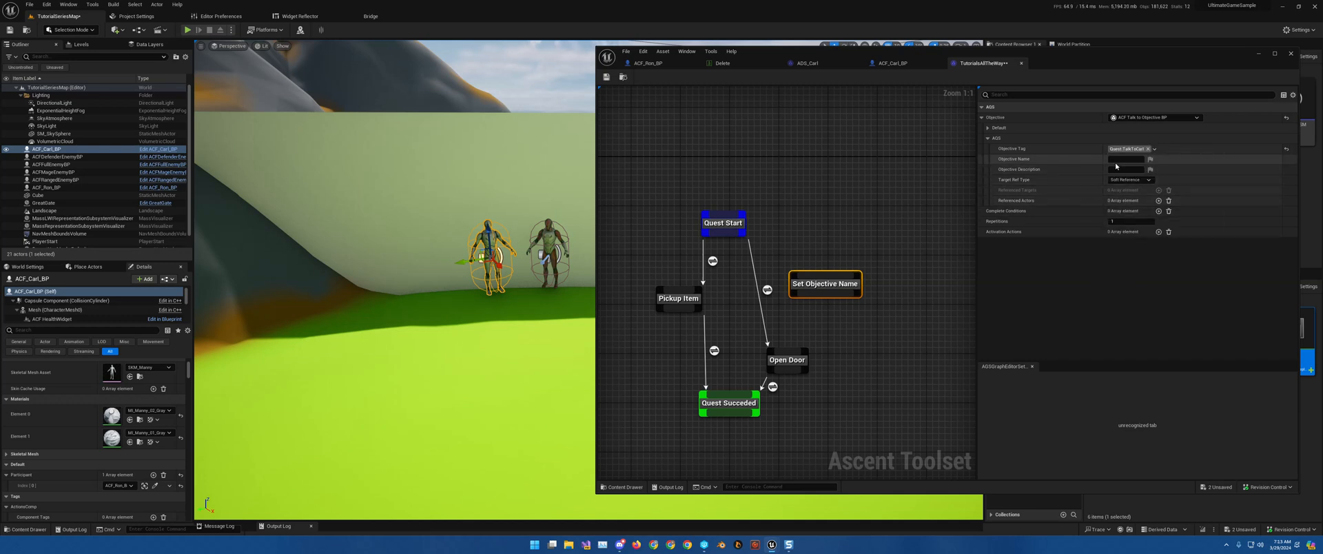
{"action": "mouse_move", "coordinate": [1123, 160]}
{"action": "type", "text": "Talk to Carl"}
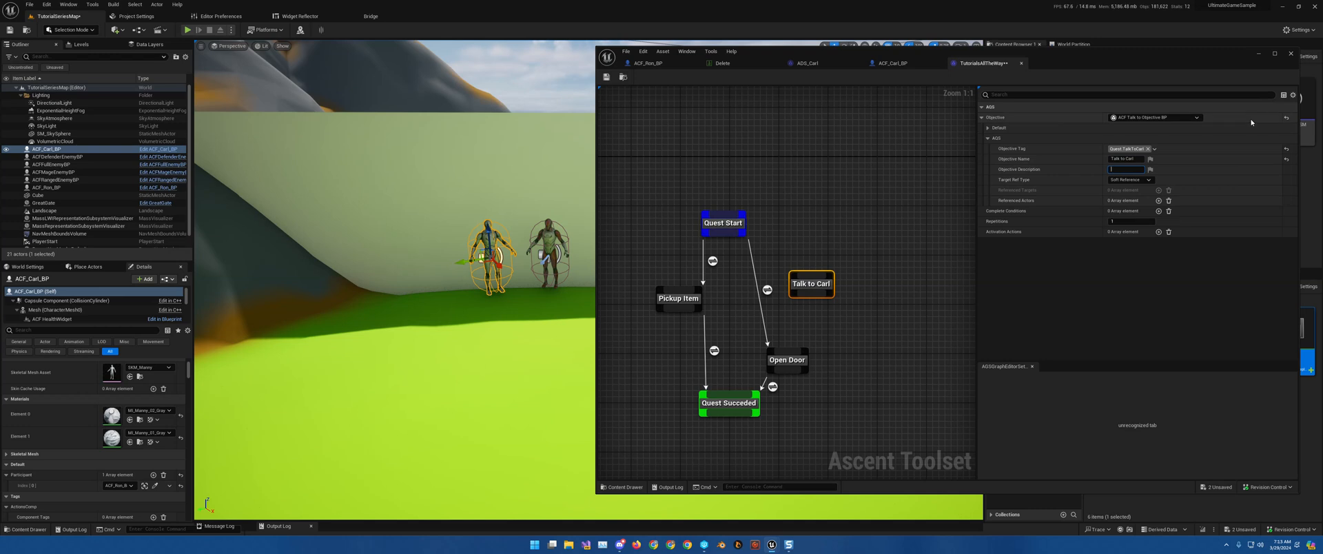
{"action": "type", "text": "Find Carl and speak with him"}
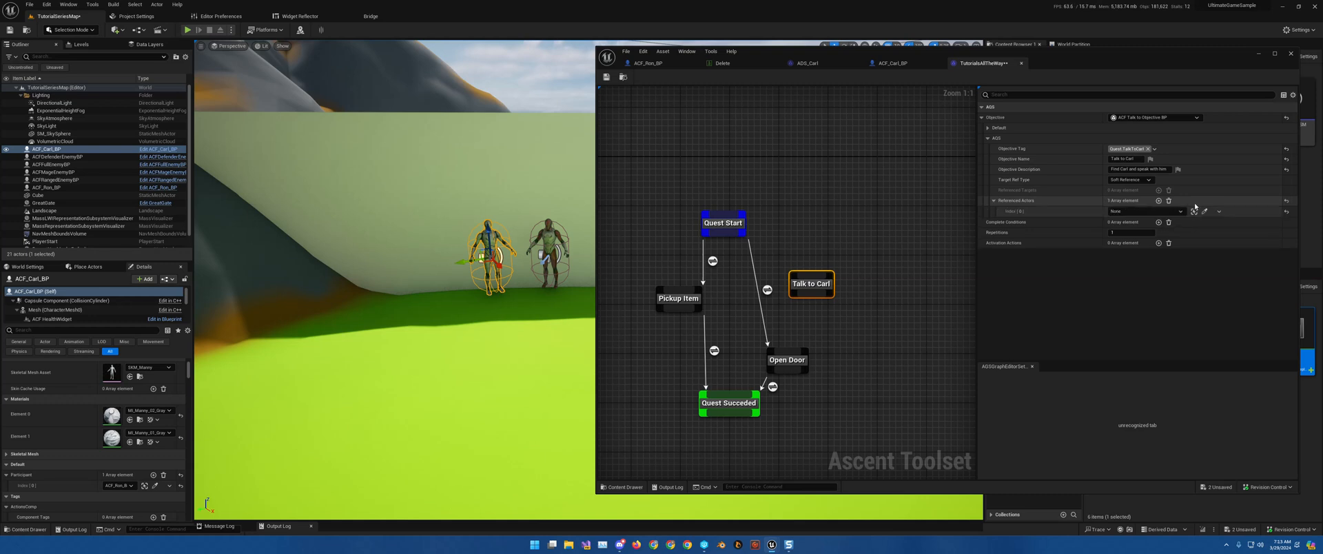
{"action": "mouse_move", "coordinate": [1206, 211]}
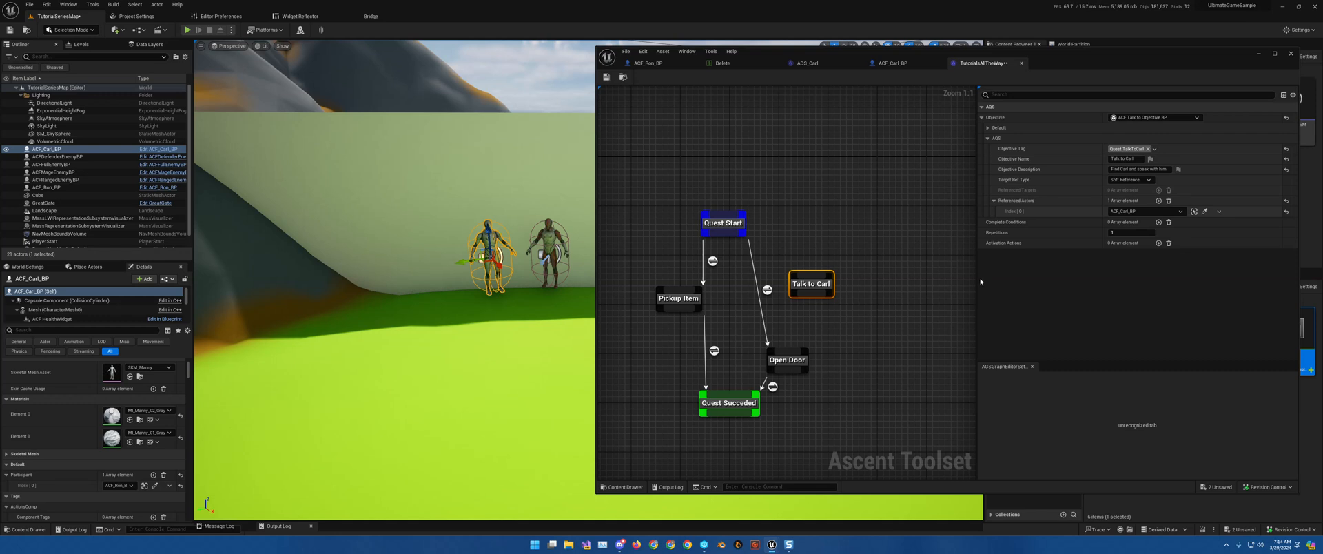
{"action": "mouse_move", "coordinate": [1072, 265]}
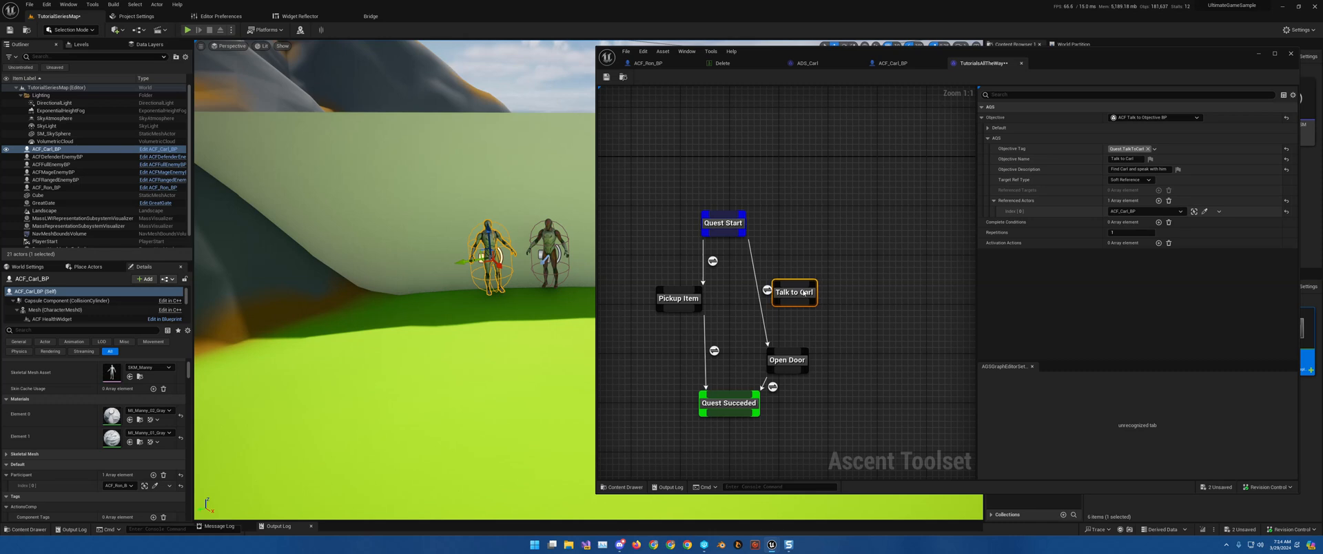
Step: Wire ACF_Carl_BP's Talk to Carl objective between Quest Start and Open Door, then save
{"action": "left_click_drag", "start_coordinate": [793, 292], "coordinate": [782, 298]}
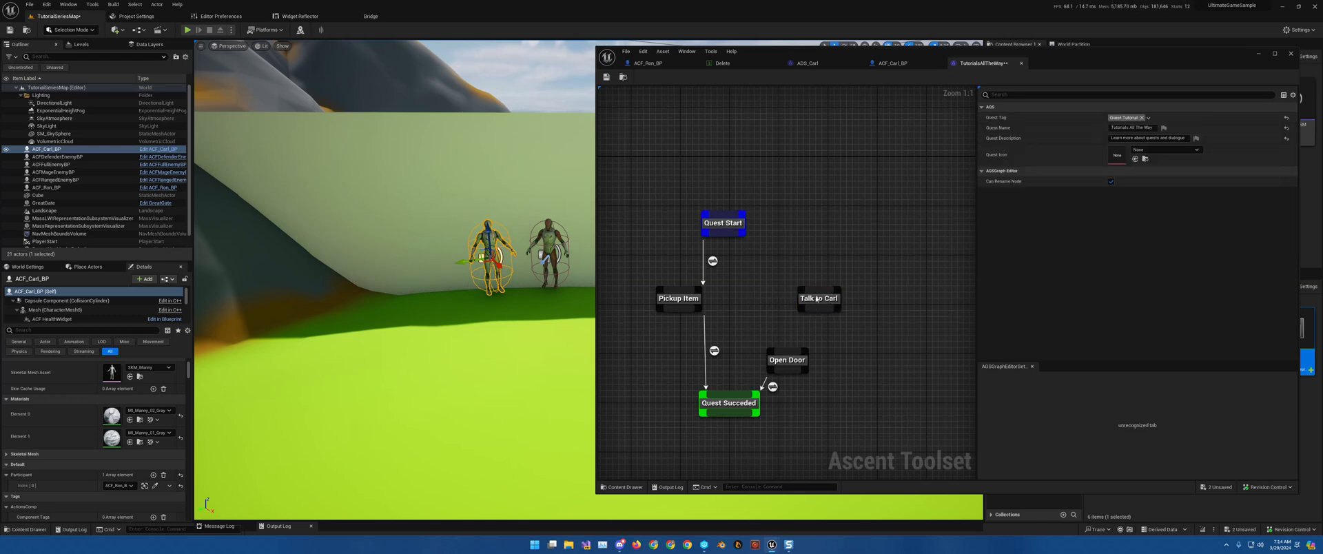
{"action": "left_click", "coordinate": [819, 298]}
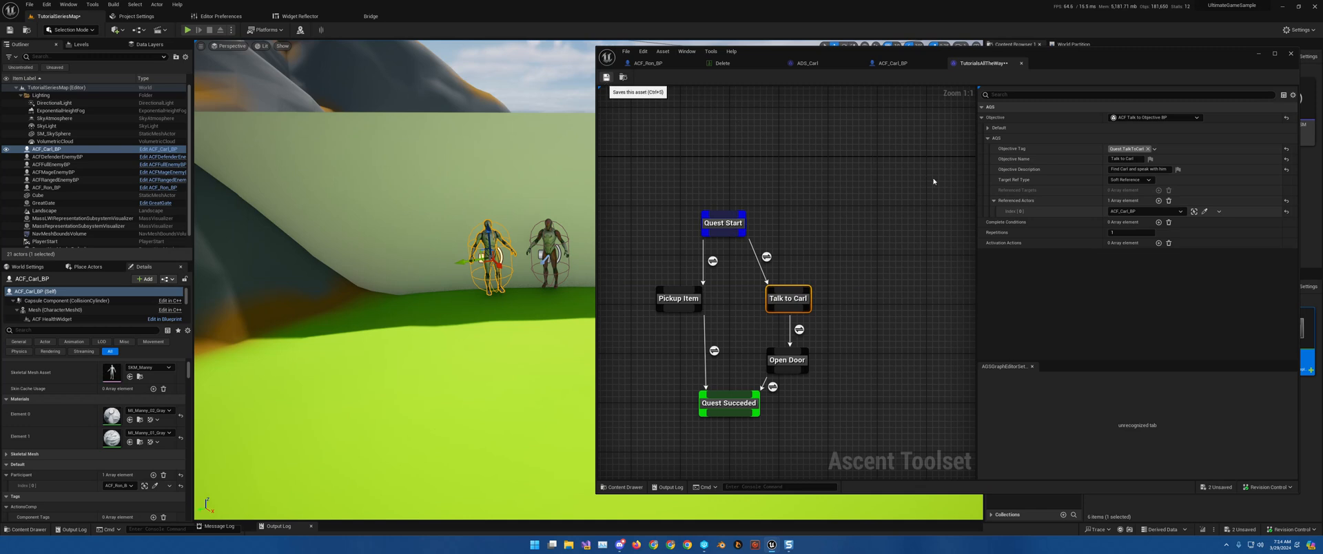
{"action": "left_click", "coordinate": [607, 76]}
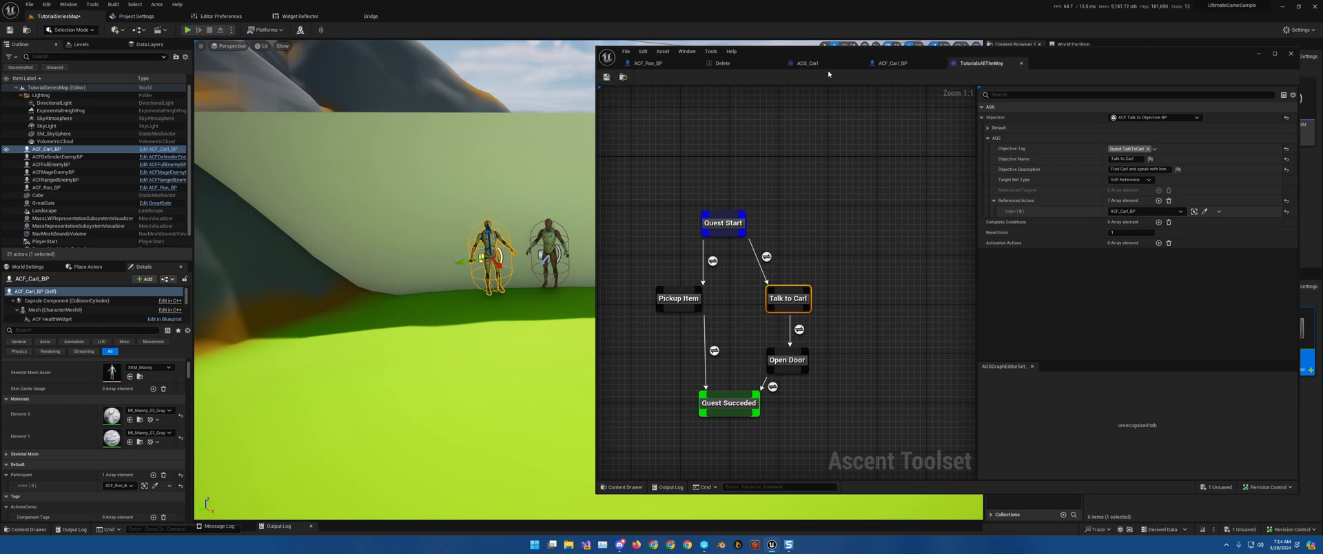
{"action": "mouse_move", "coordinate": [811, 63]}
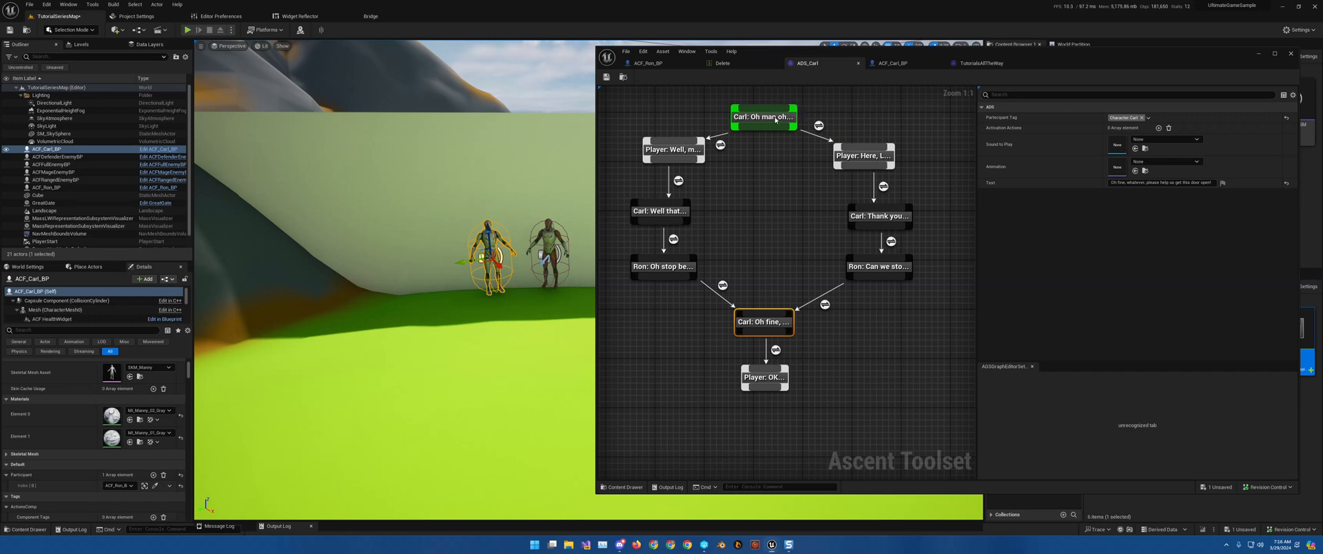
Step: Add an ATS_IsInMissionCondition_BP activation condition to Carl's 'Oh man oh...' line and expand it
{"action": "left_click", "coordinate": [764, 116]}
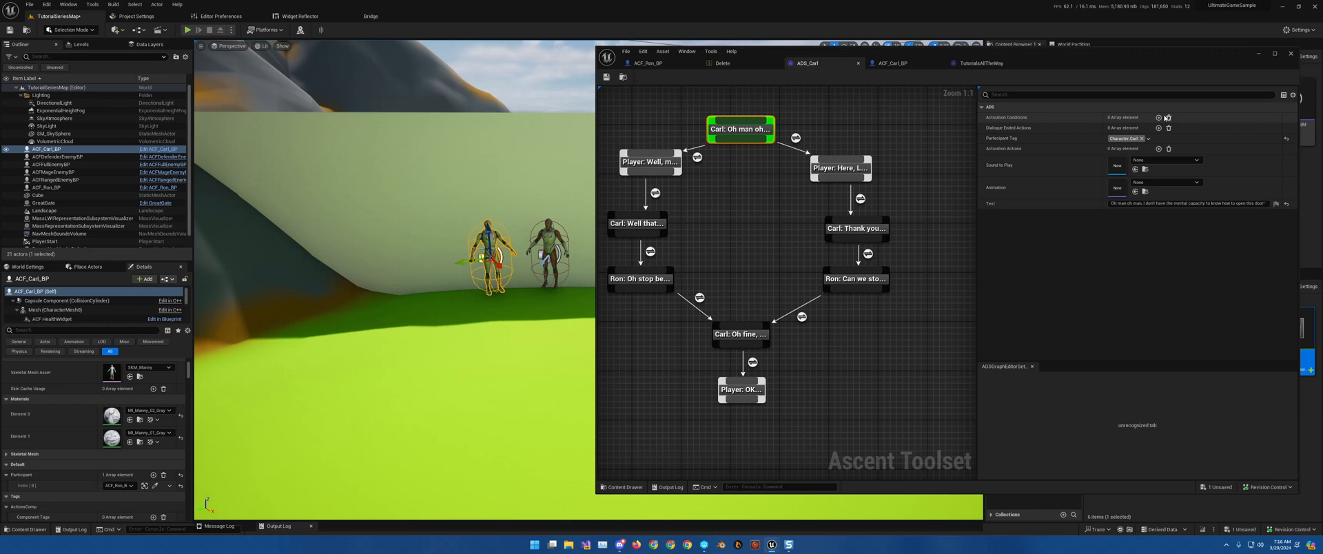
{"action": "mouse_move", "coordinate": [1159, 117]}
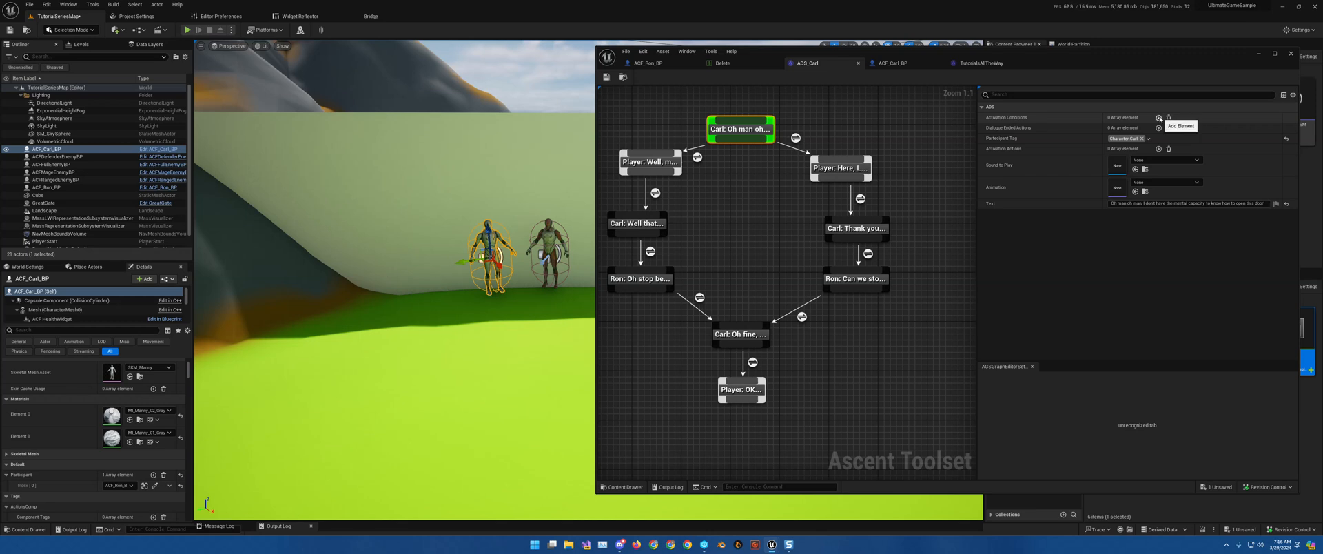
{"action": "left_click", "coordinate": [1159, 117]}
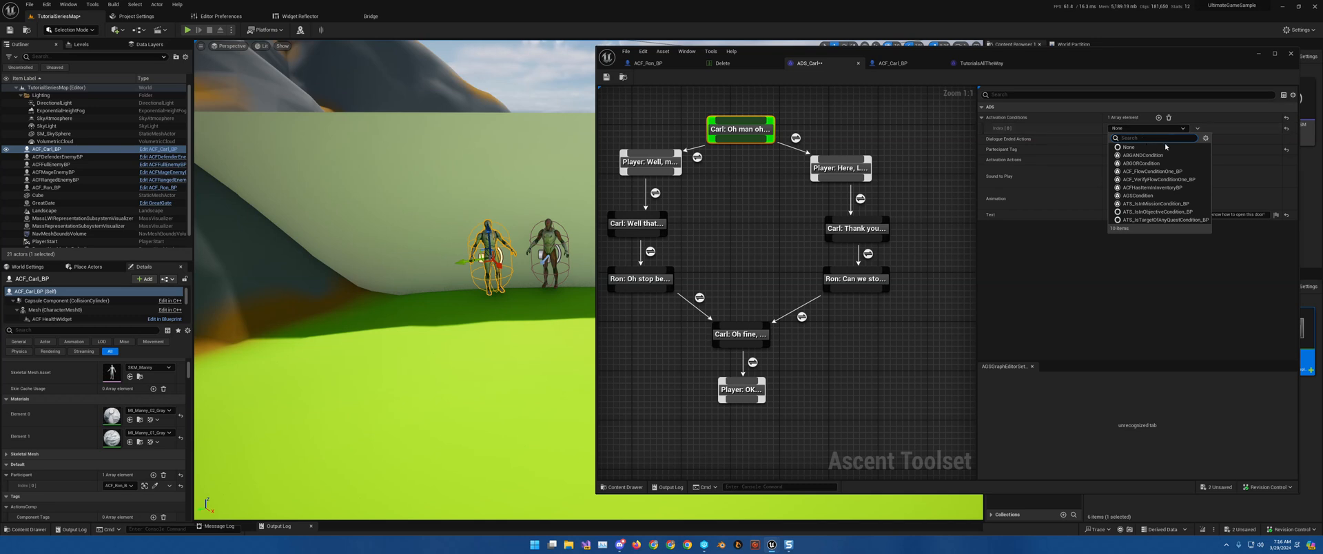
{"action": "mouse_move", "coordinate": [1187, 201]}
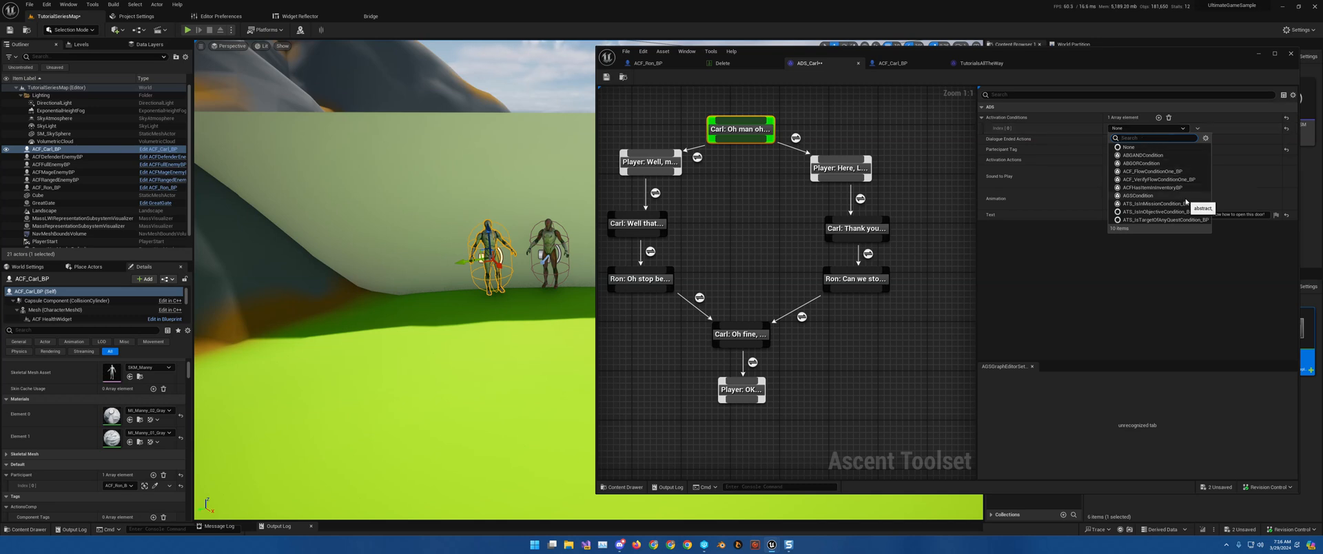
{"action": "mouse_move", "coordinate": [1172, 204]}
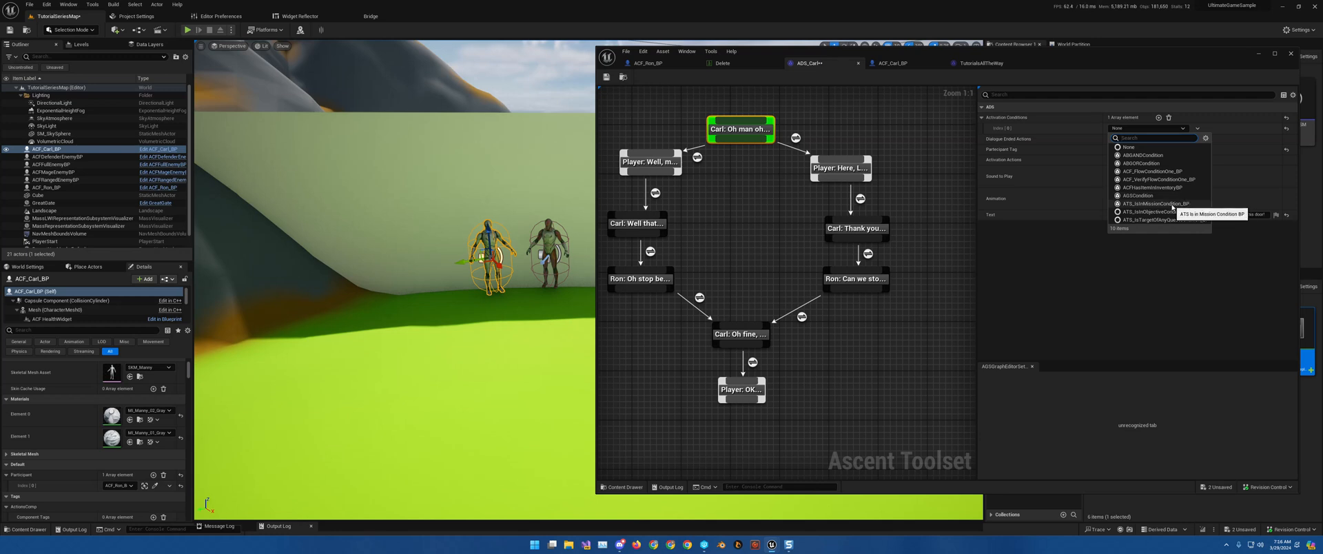
{"action": "left_click", "coordinate": [1161, 203]}
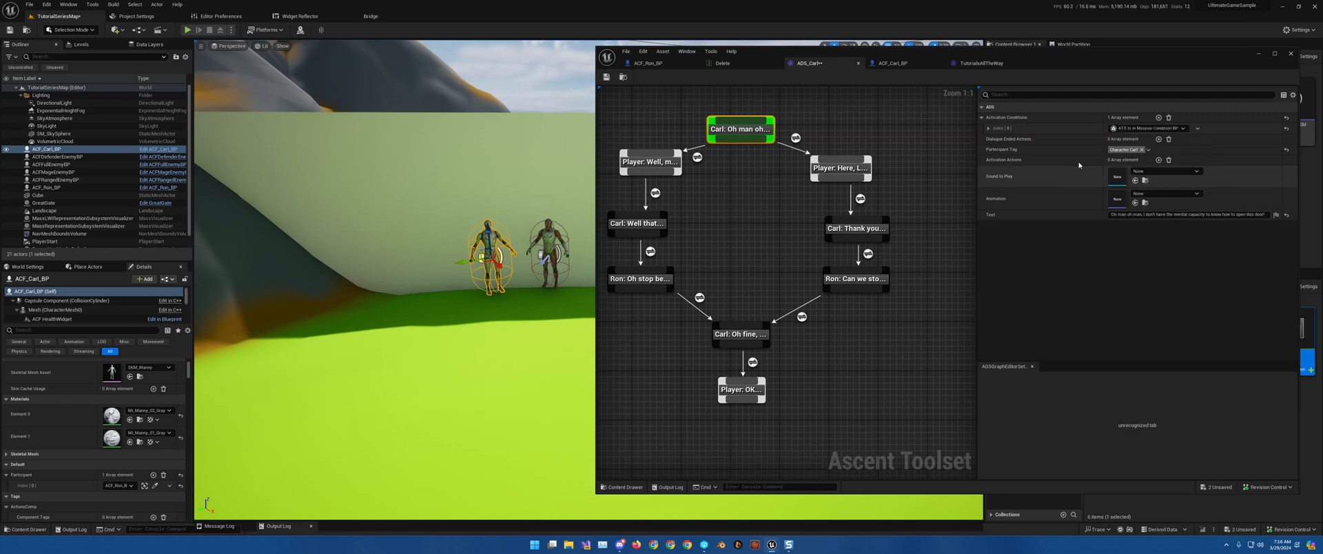
{"action": "left_click", "coordinate": [982, 128]}
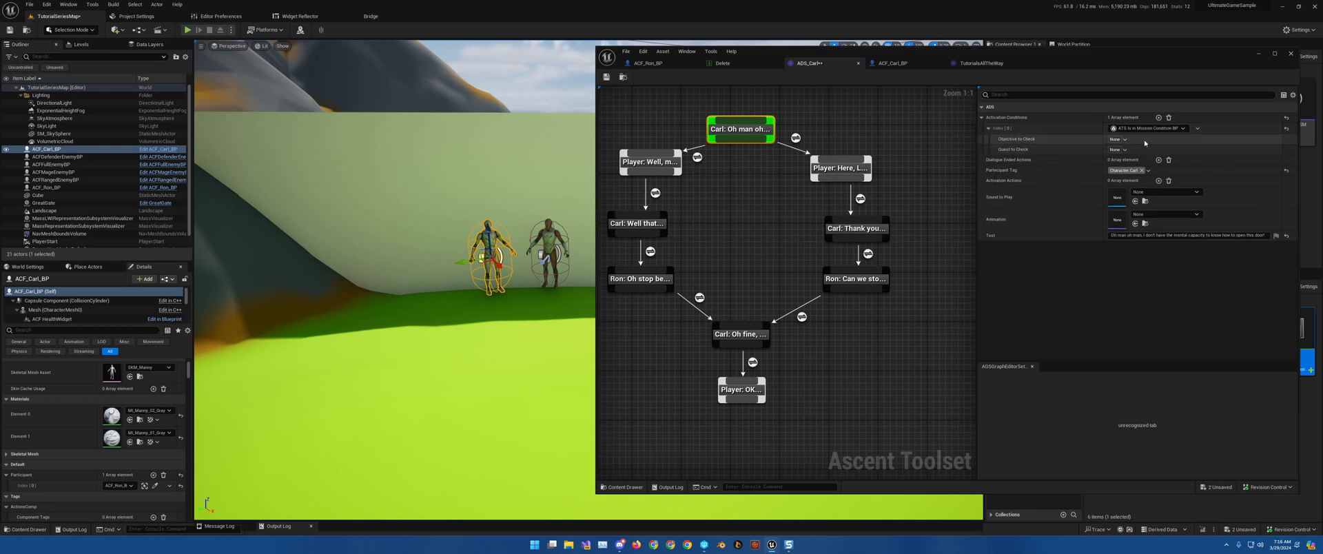
{"action": "mouse_move", "coordinate": [1141, 145]}
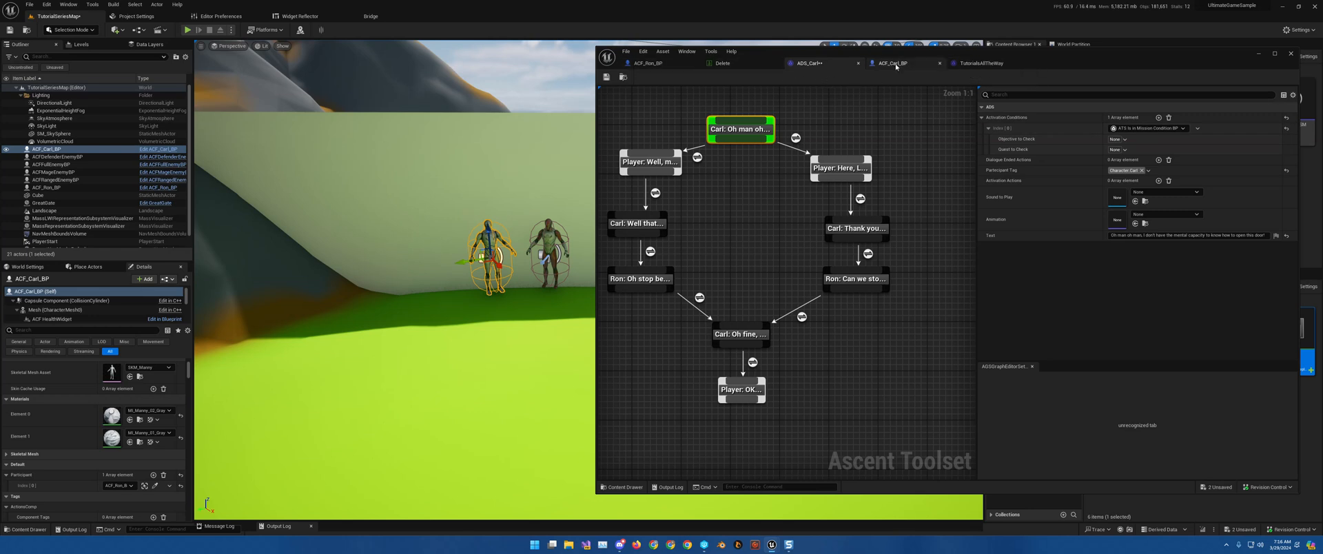
Step: Review the tutorial quest's objectives, then search 'quest' in the Quest to Check tag picker
{"action": "left_click", "coordinate": [982, 63]}
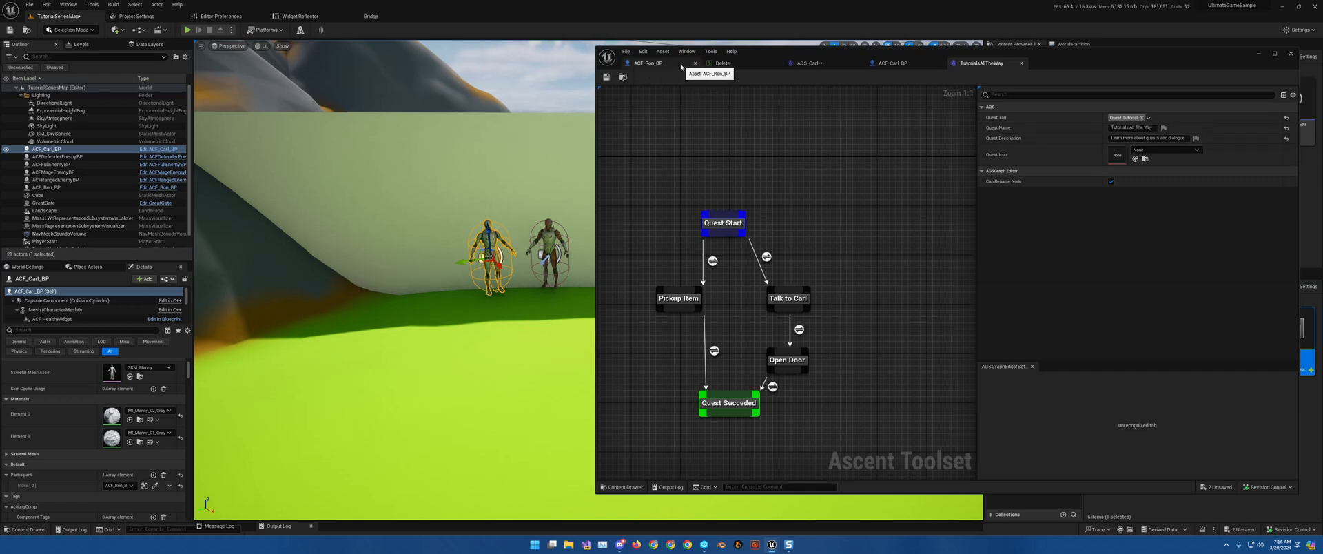
{"action": "left_click", "coordinate": [807, 63]}
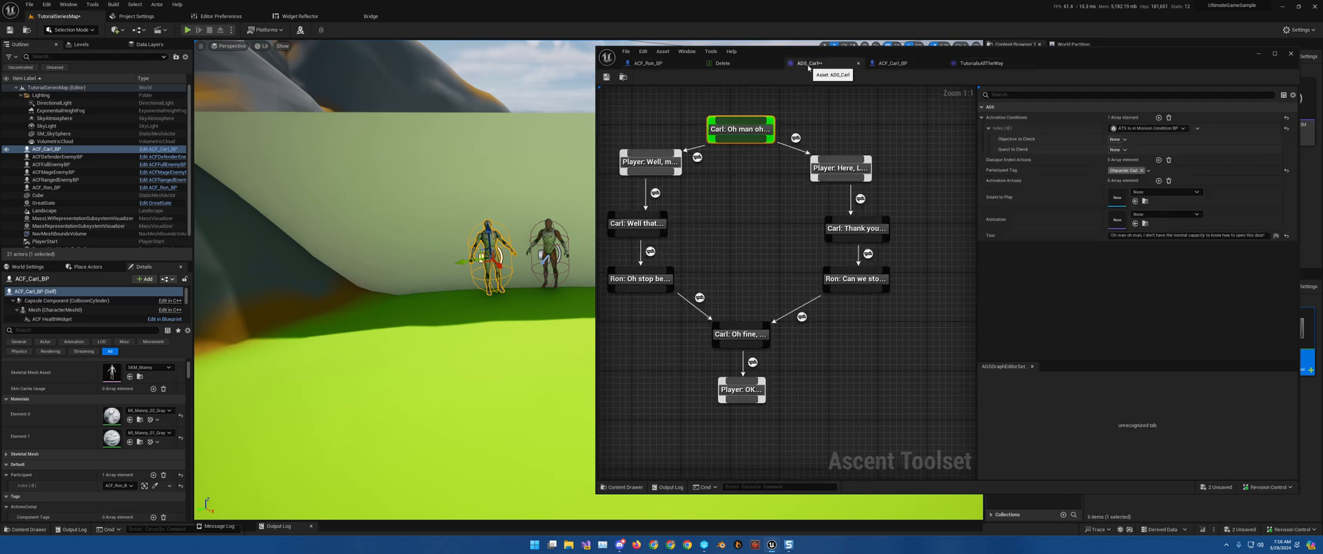
{"action": "left_click", "coordinate": [1124, 149]}
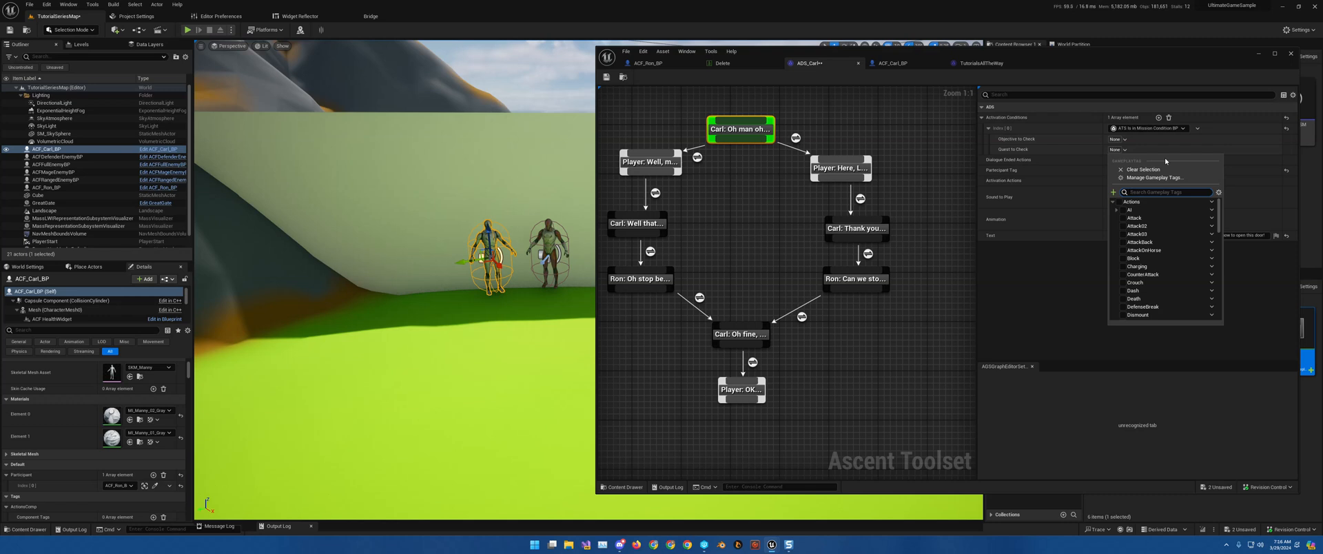
{"action": "type", "text": "quest"}
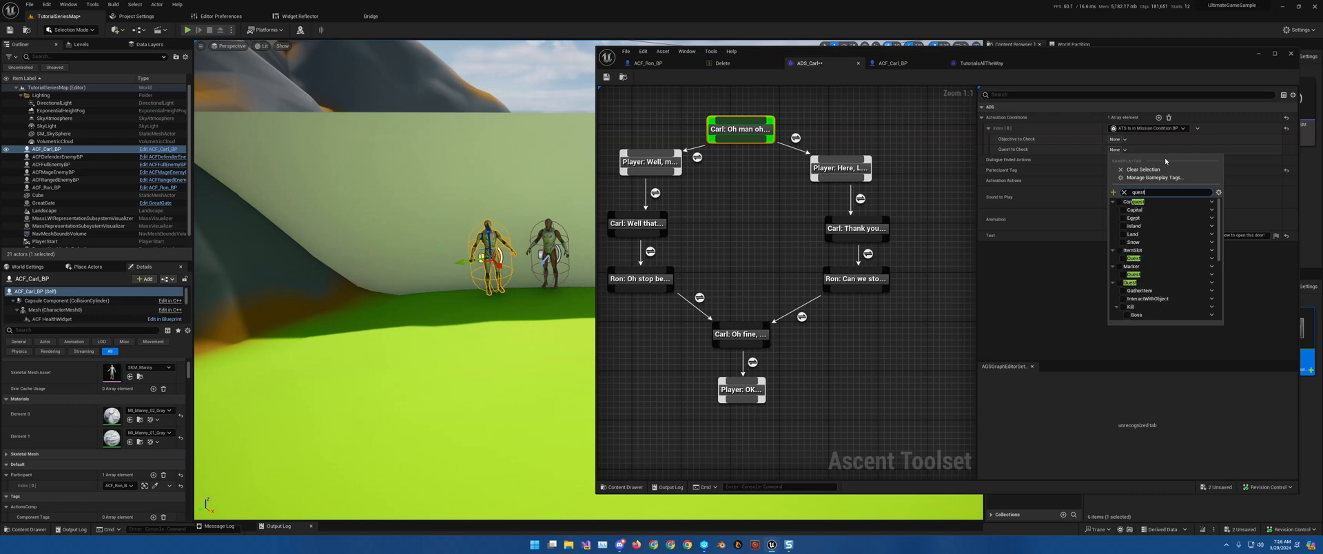
{"action": "mouse_move", "coordinate": [1140, 307]}
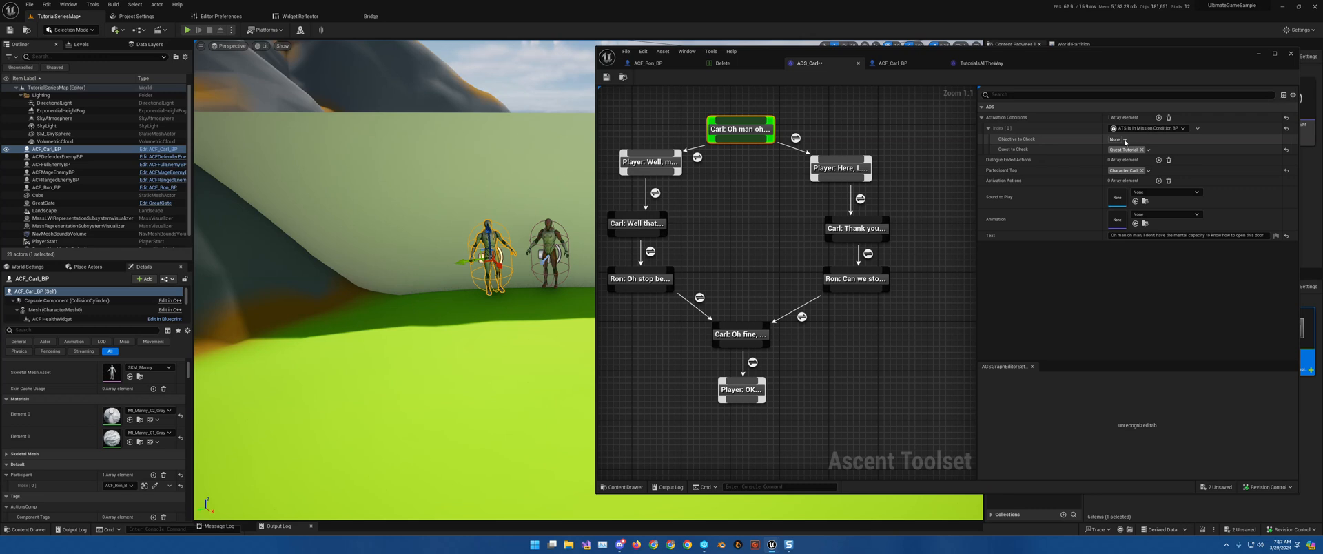
Step: Search 'talk' and pick Quest.TalkToCarl as the condition's Objective to Check
{"action": "left_click", "coordinate": [1123, 139]}
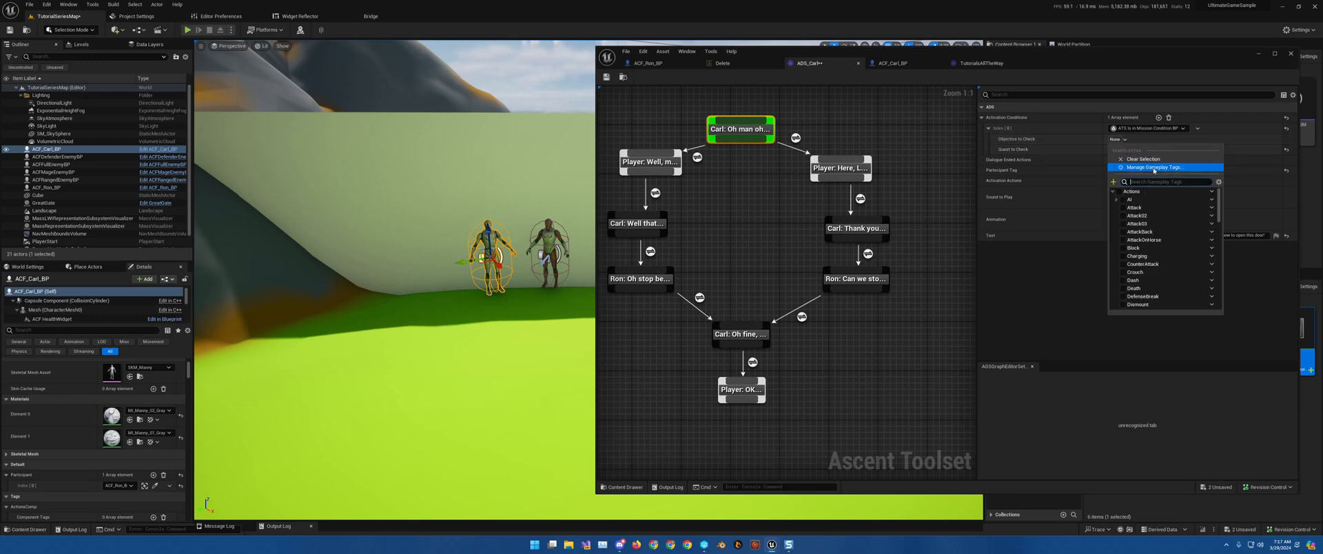
{"action": "type", "text": "talk"}
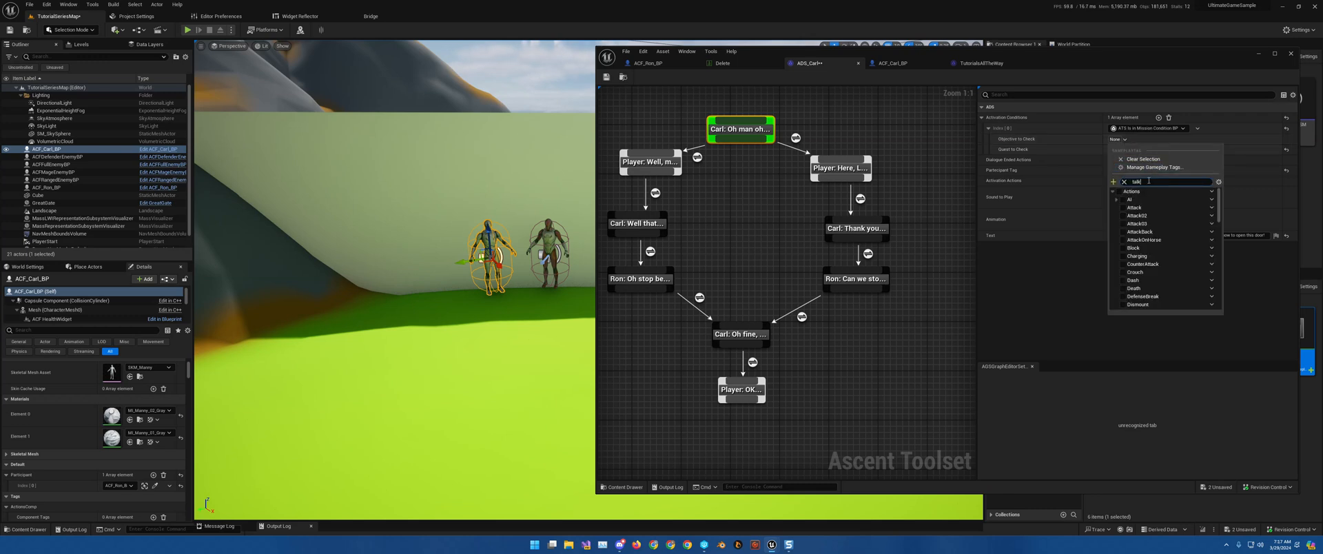
{"action": "type", "text": "talk"}
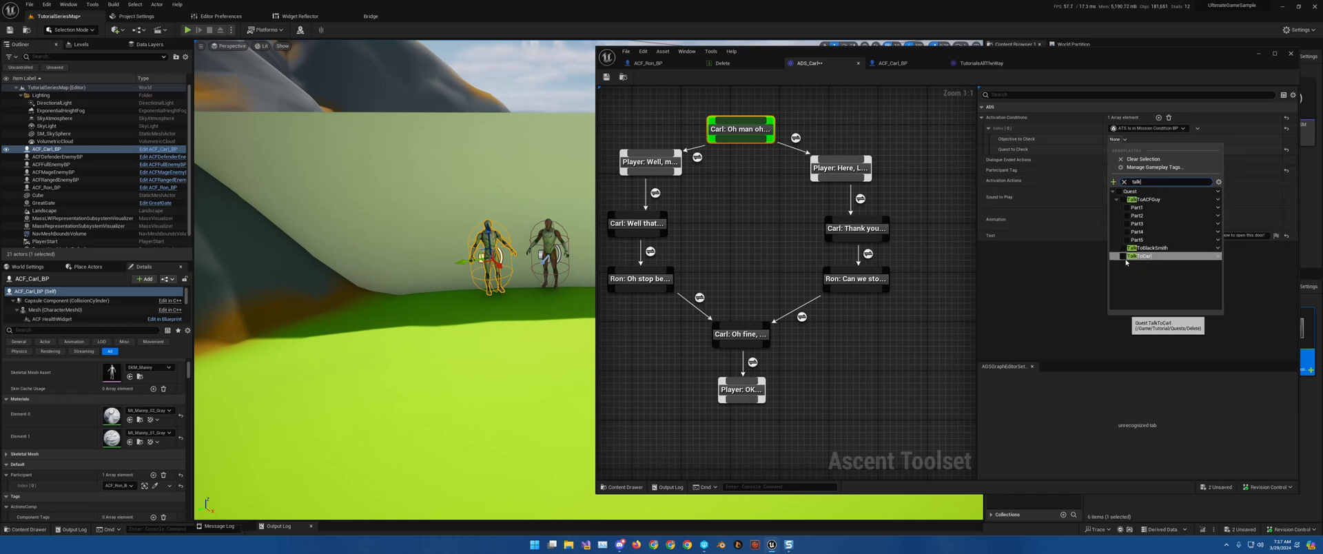
{"action": "left_click", "coordinate": [1140, 256]}
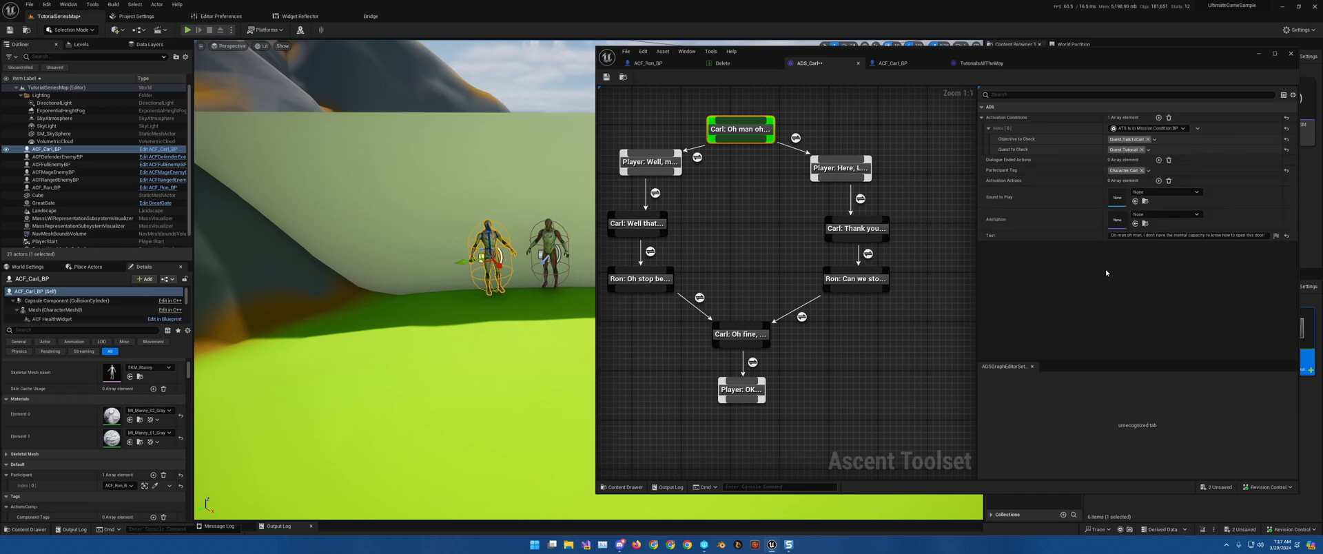
{"action": "mouse_move", "coordinate": [603, 78]}
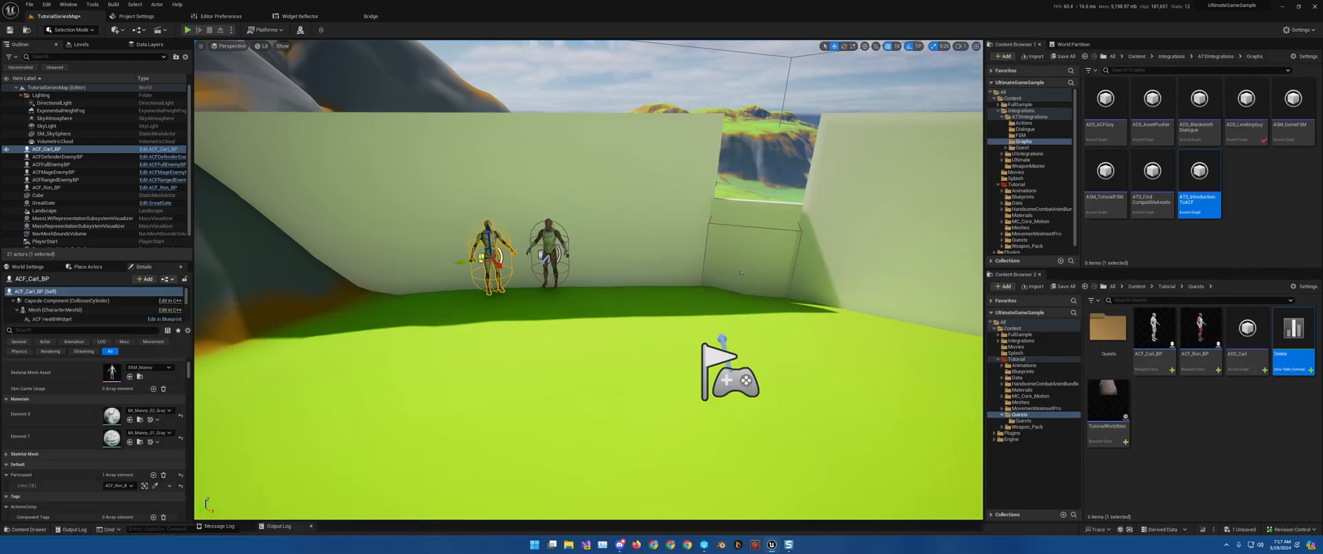
{"action": "mouse_move", "coordinate": [186, 29]}
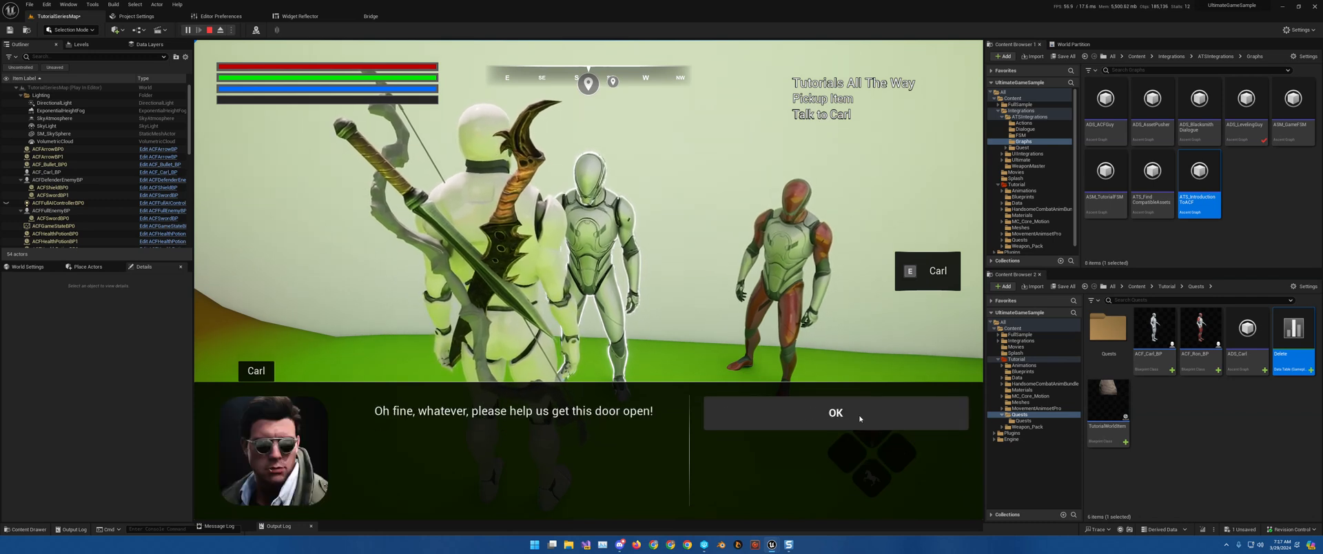
Step: In play mode, finish Carl's conversation with OK and press E to open the door
{"action": "left_click", "coordinate": [836, 413]}
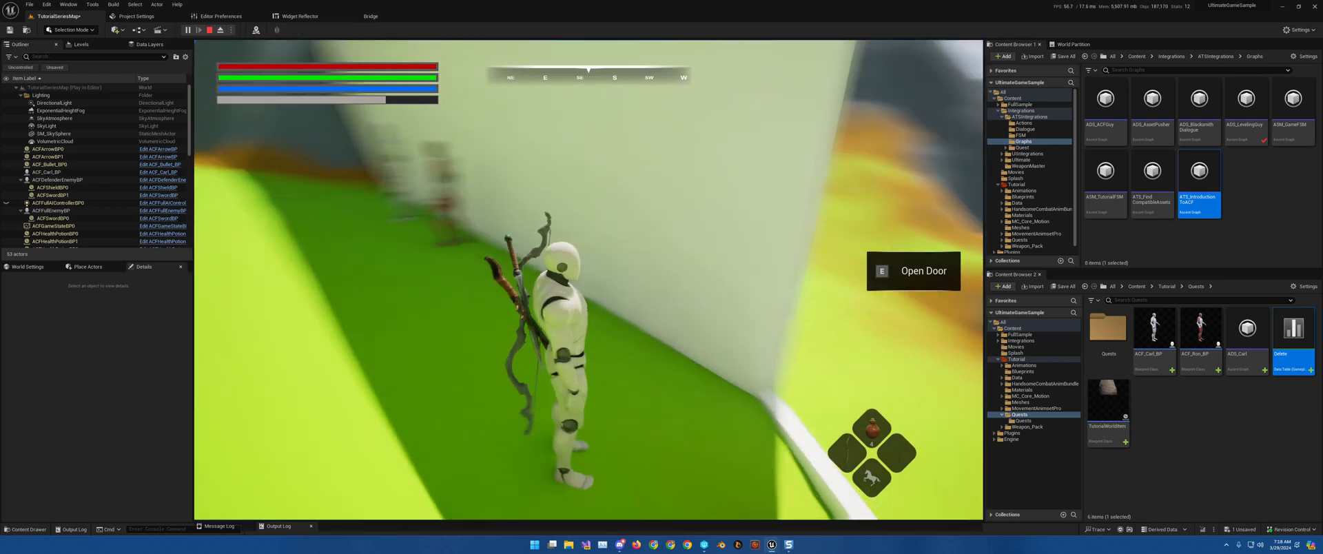
{"action": "key", "text": "E"}
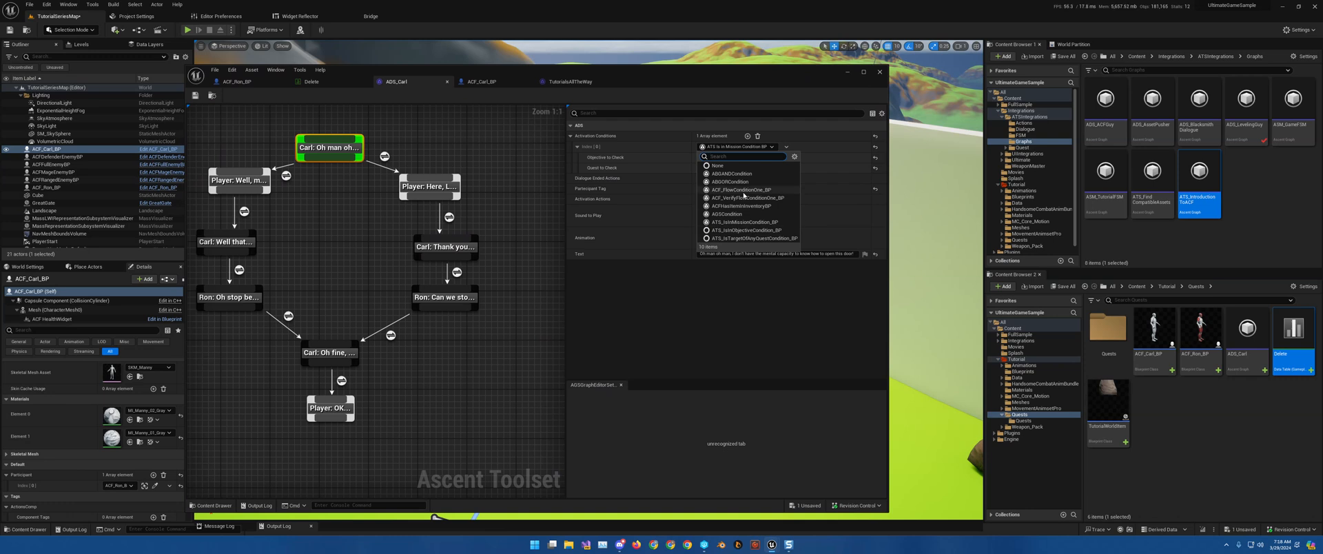
{"action": "mouse_move", "coordinate": [775, 230]}
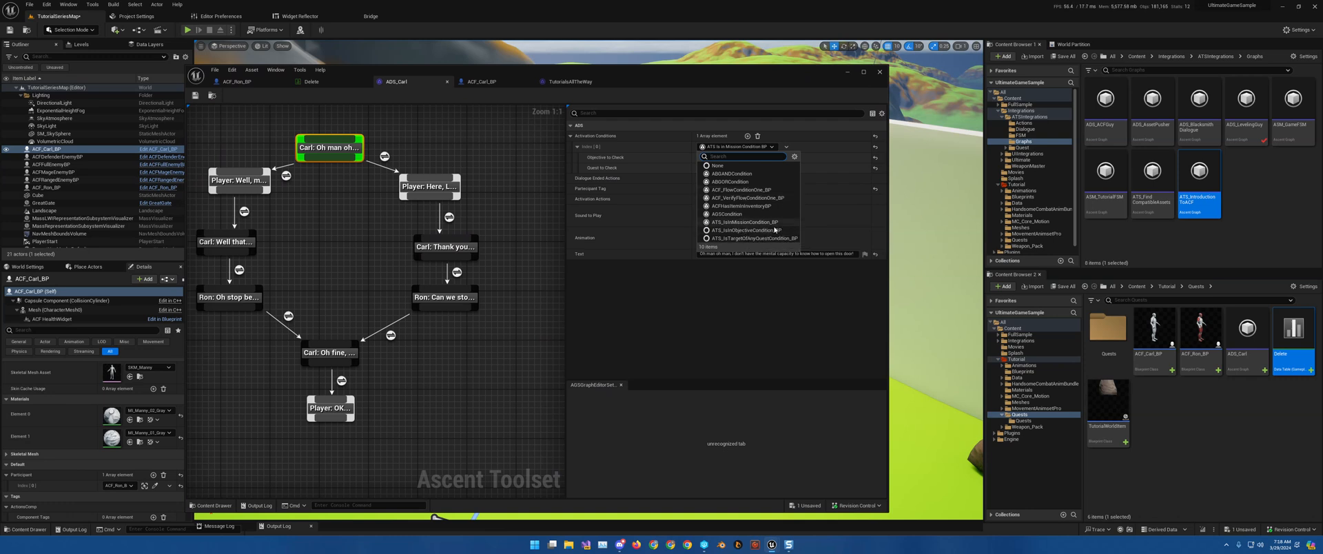
{"action": "mouse_move", "coordinate": [754, 230]}
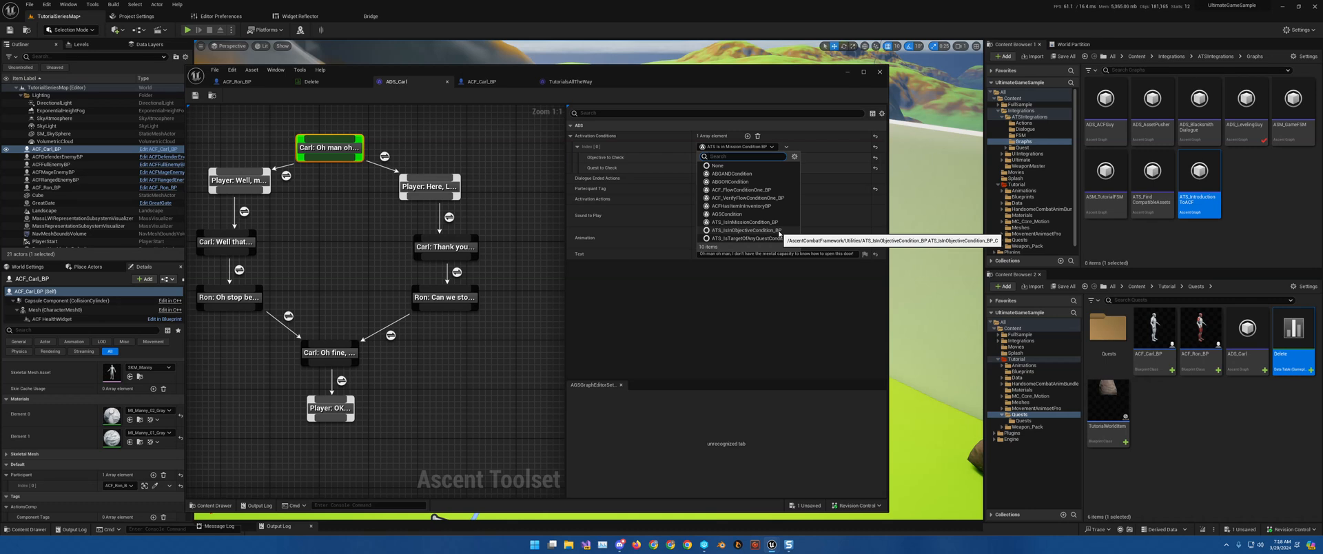
Step: Dismiss the condition class dropdown unchanged and switch to the TutorialsAllTheWay quest tab
{"action": "left_click", "coordinate": [742, 230]}
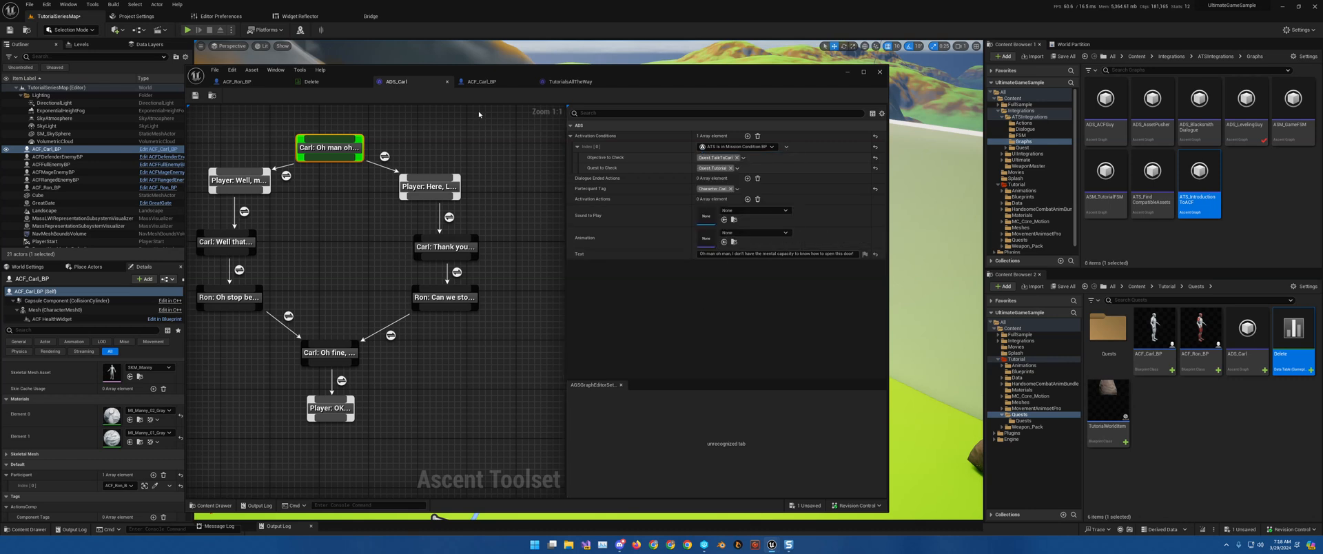
{"action": "left_click", "coordinate": [567, 81]}
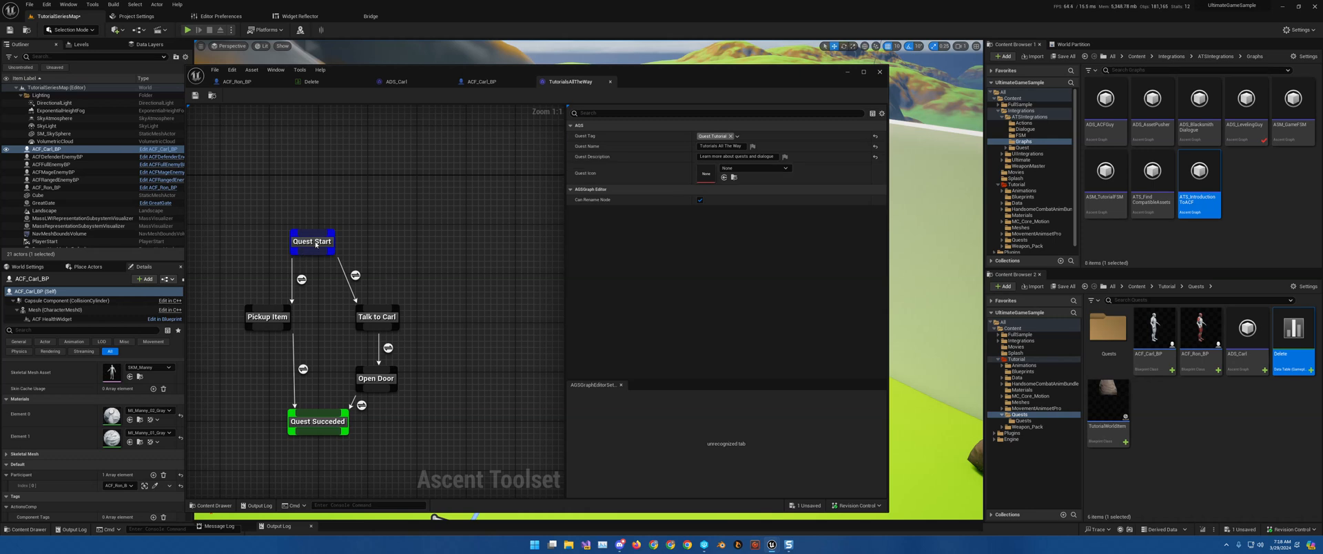
Step: Select the Pickup Item node and expand its Default and ADS categories in Details
{"action": "left_click", "coordinate": [311, 242]}
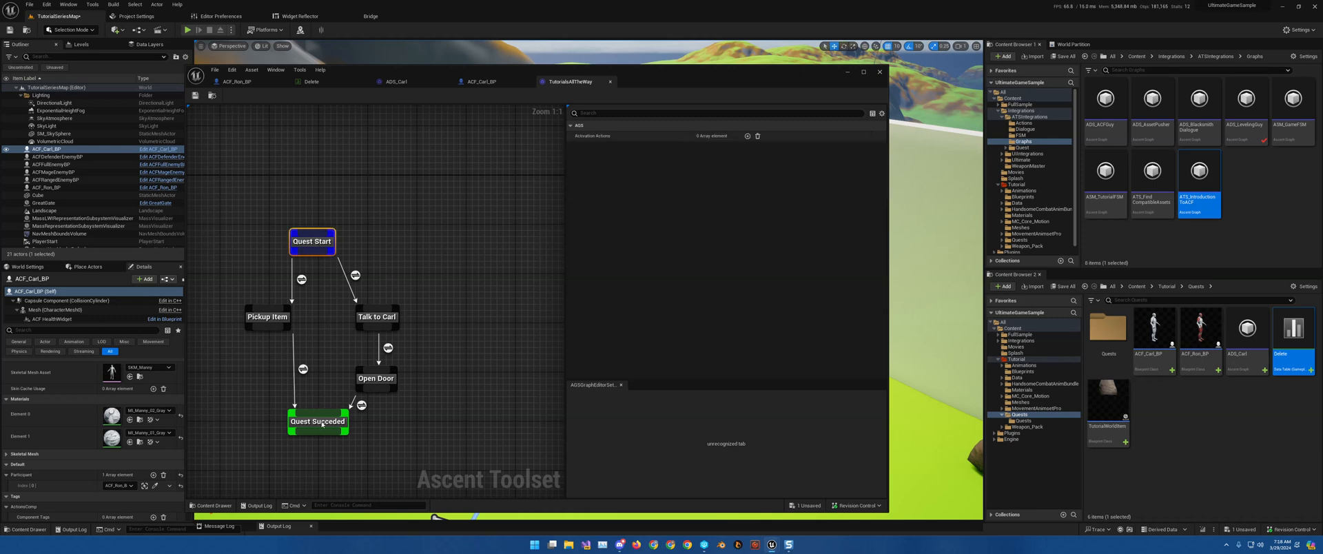
{"action": "left_click", "coordinate": [268, 317]}
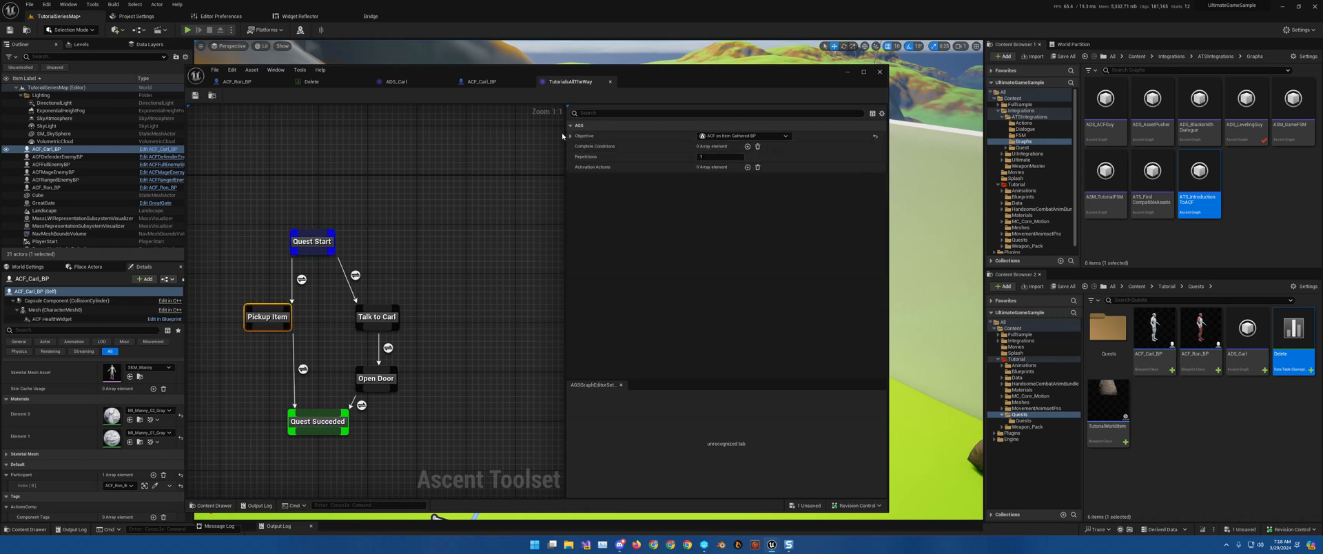
{"action": "left_click", "coordinate": [571, 135]}
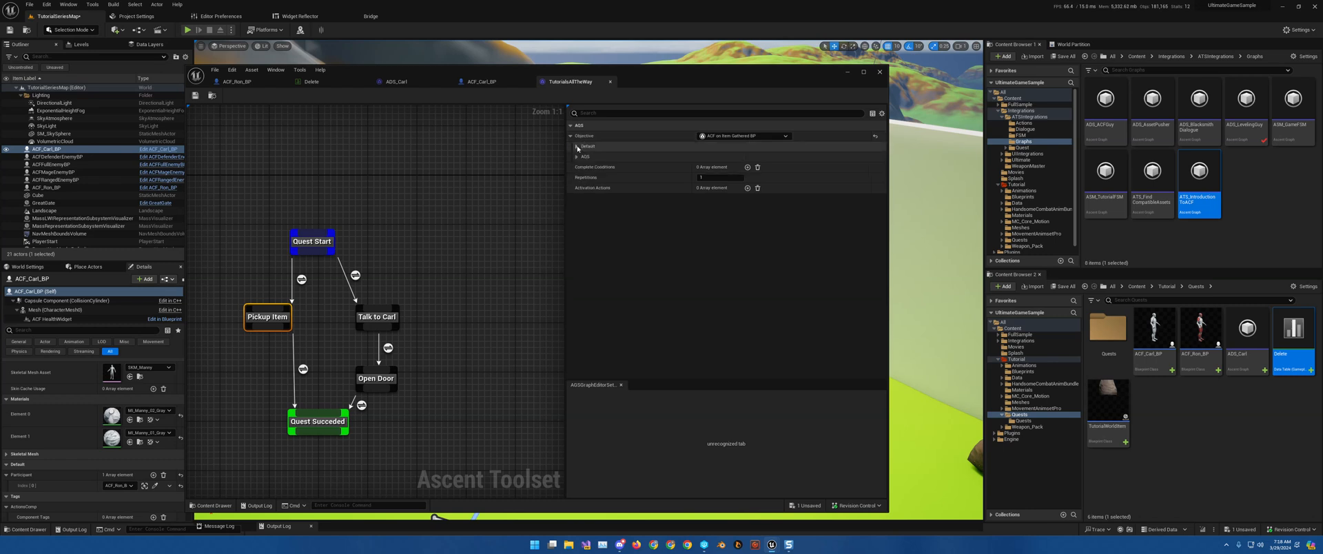
{"action": "left_click", "coordinate": [577, 156]}
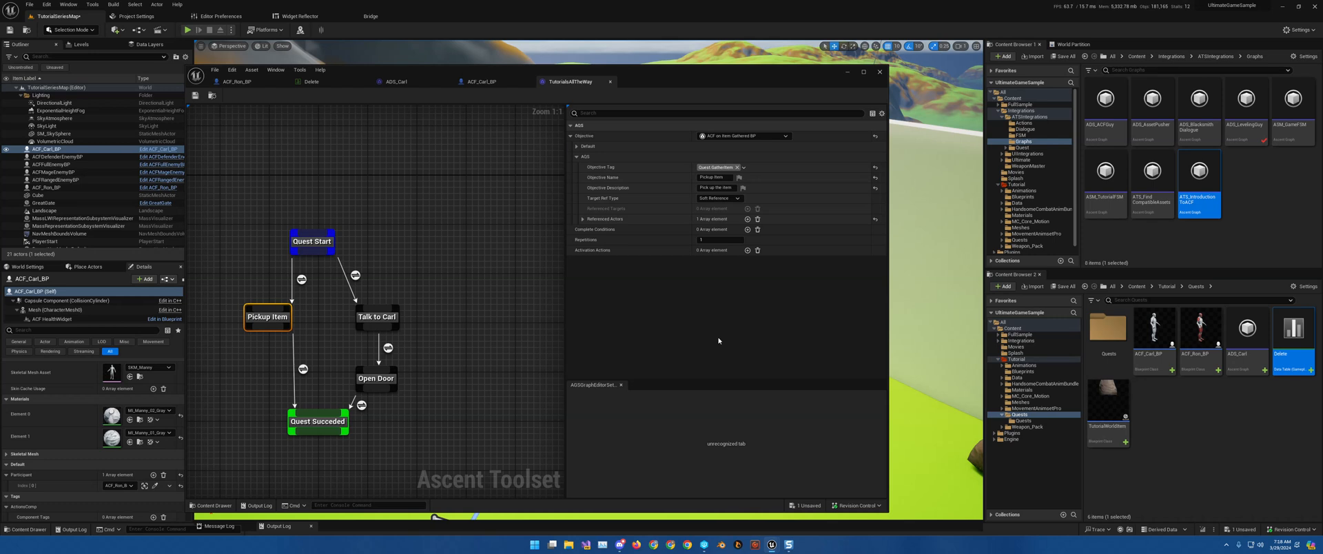
{"action": "mouse_move", "coordinate": [751, 301]}
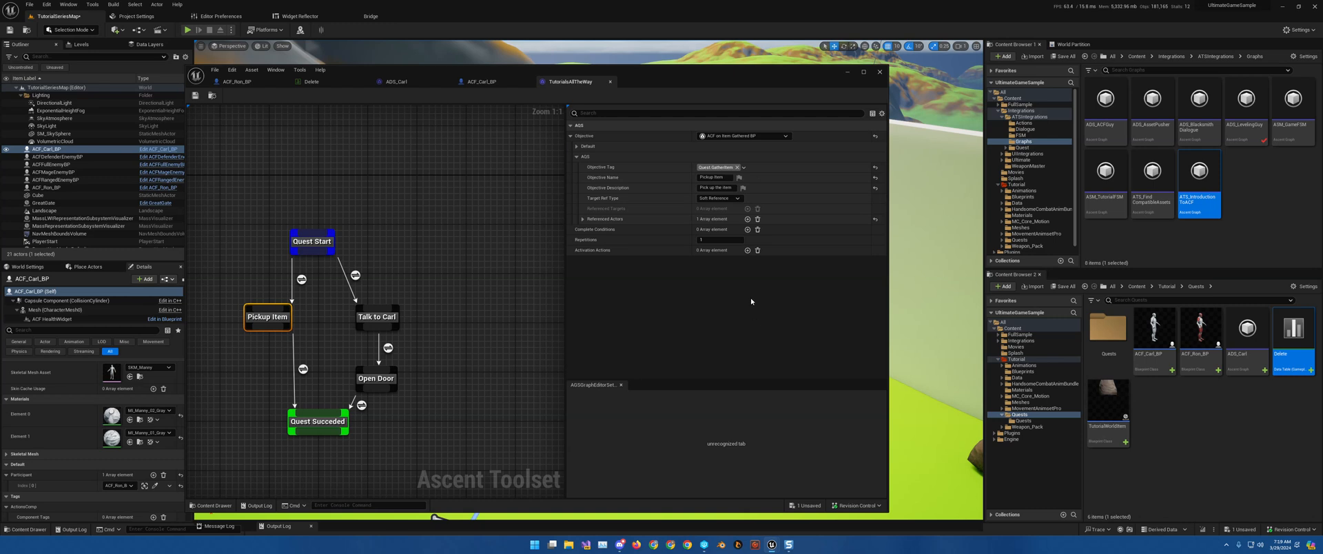